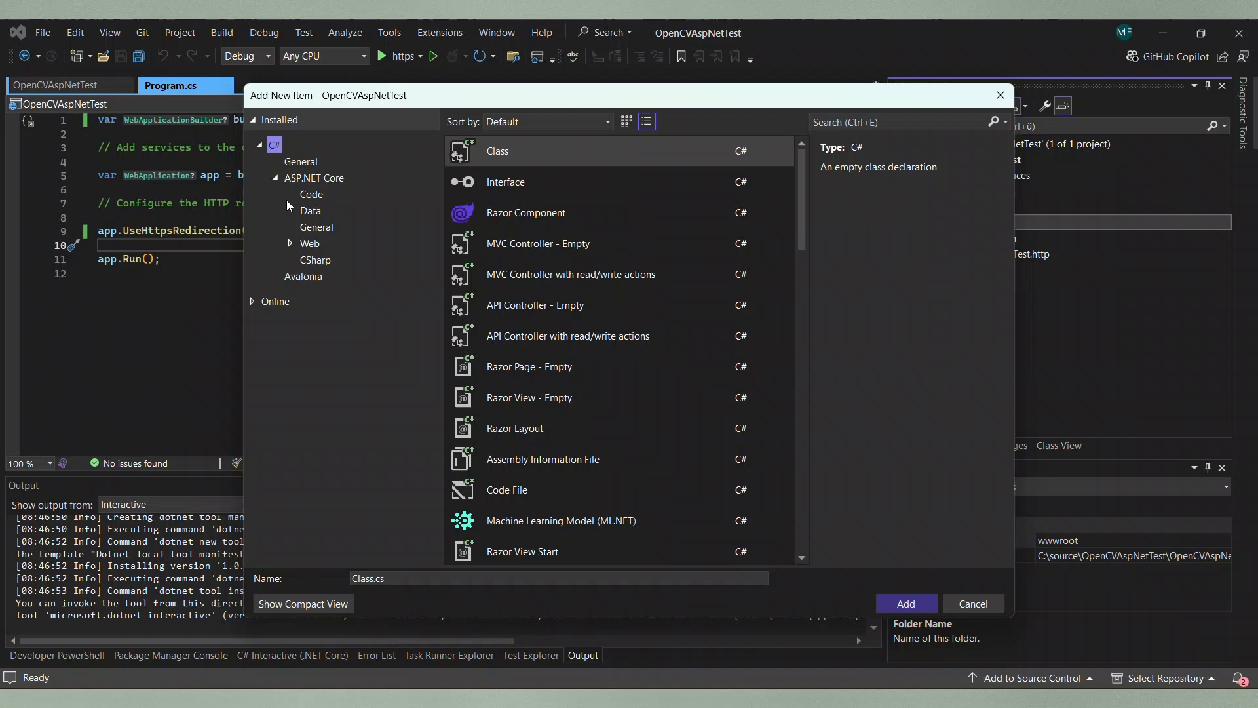
# Step: Add an HTML Page named index.html to wwwroot and return to Program.cs
pyautogui.click(291, 244)
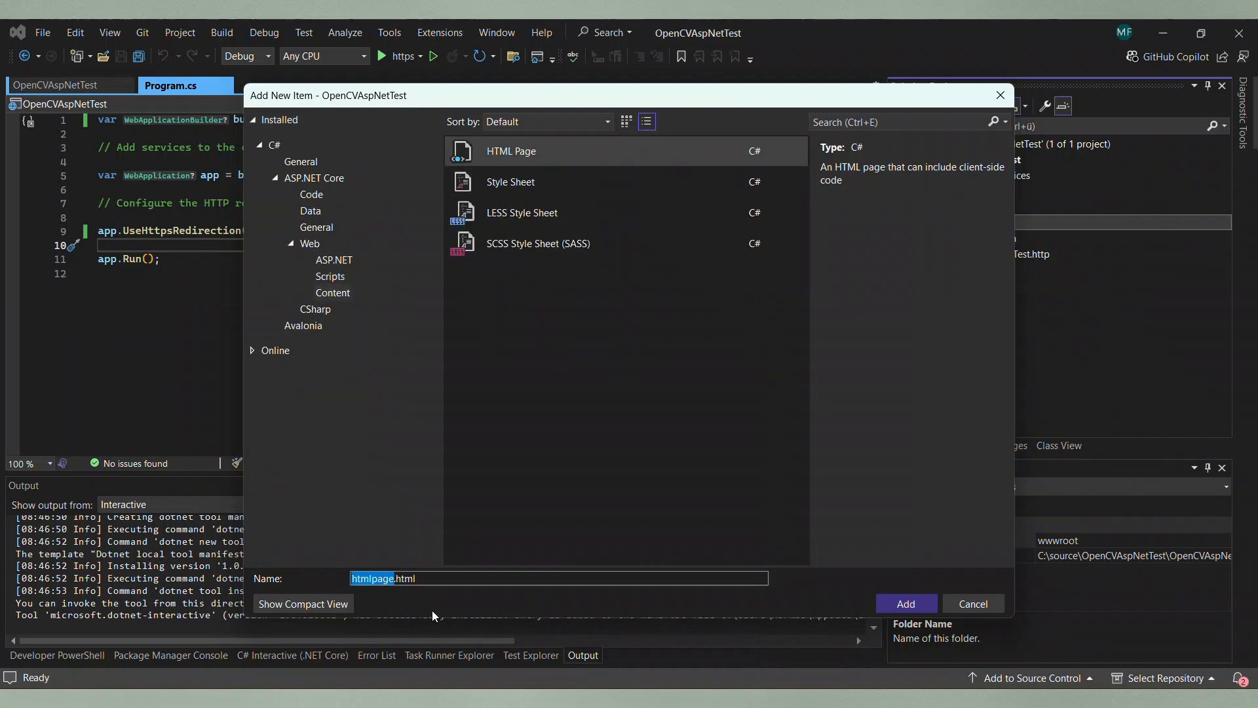
pyautogui.click(906, 603)
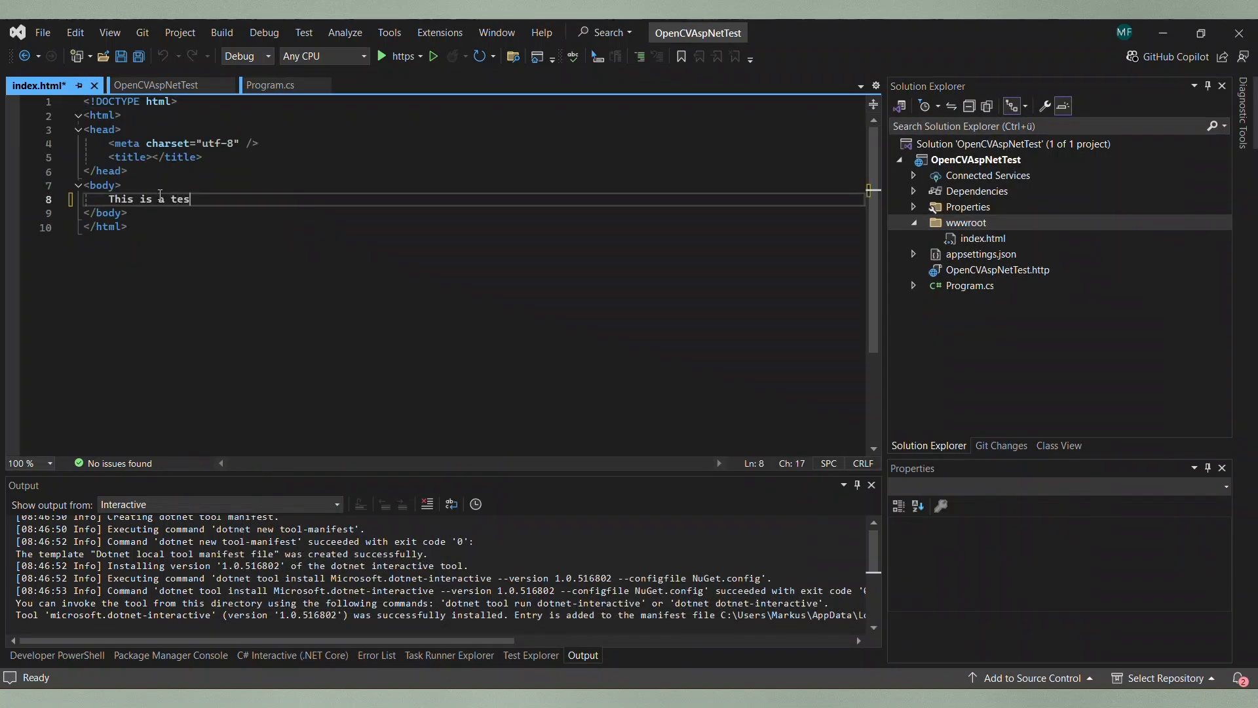
pyautogui.click(266, 85)
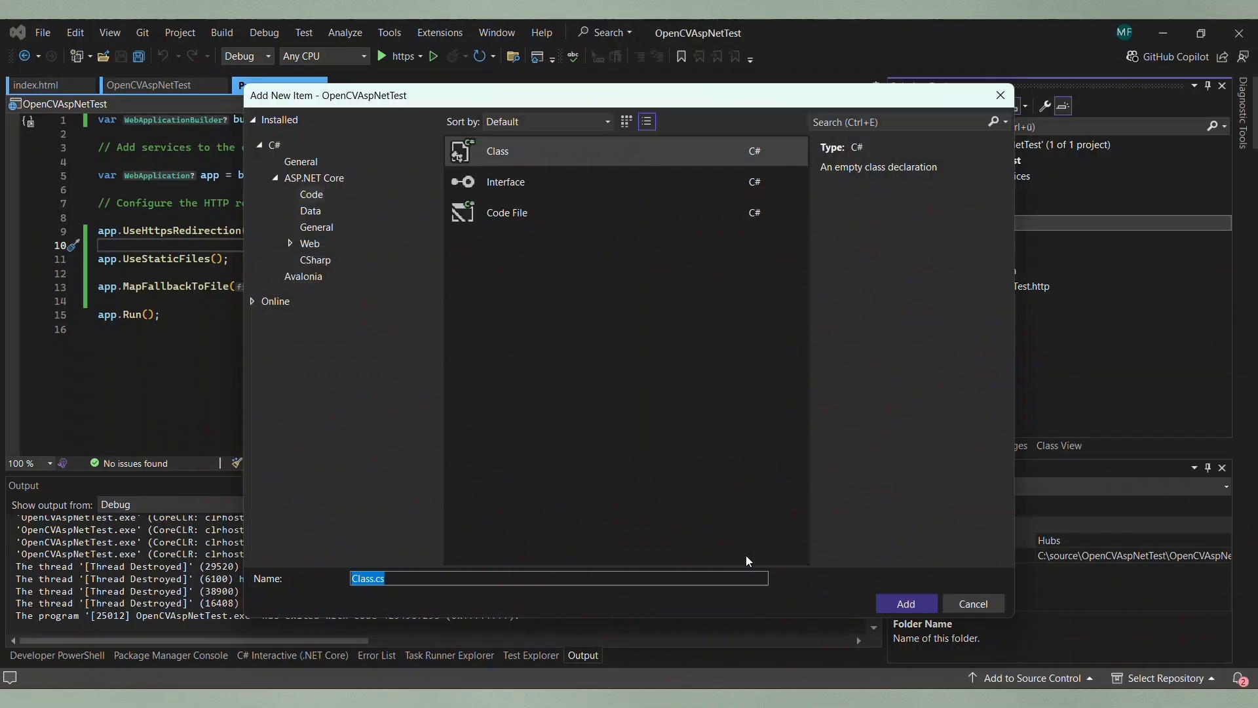
# Step: Create the ImageHub class in Hubs deriving from Hub
pyautogui.click(906, 603)
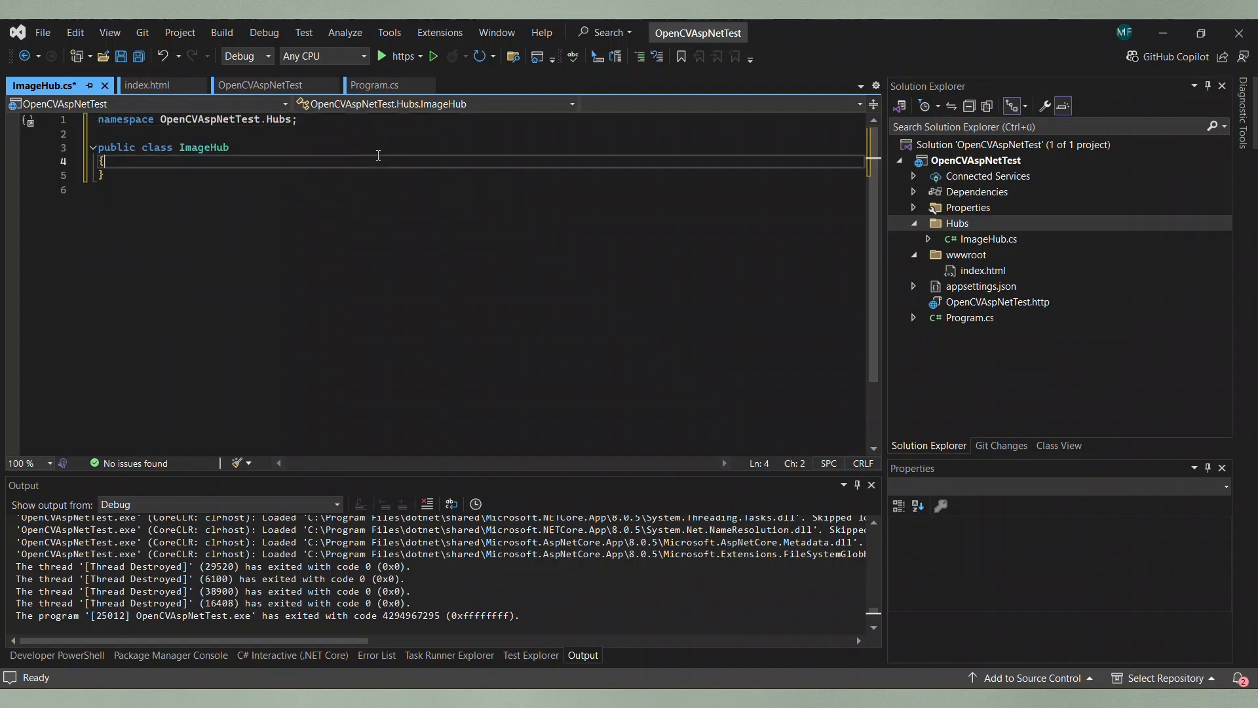
pyautogui.write(': Hub')
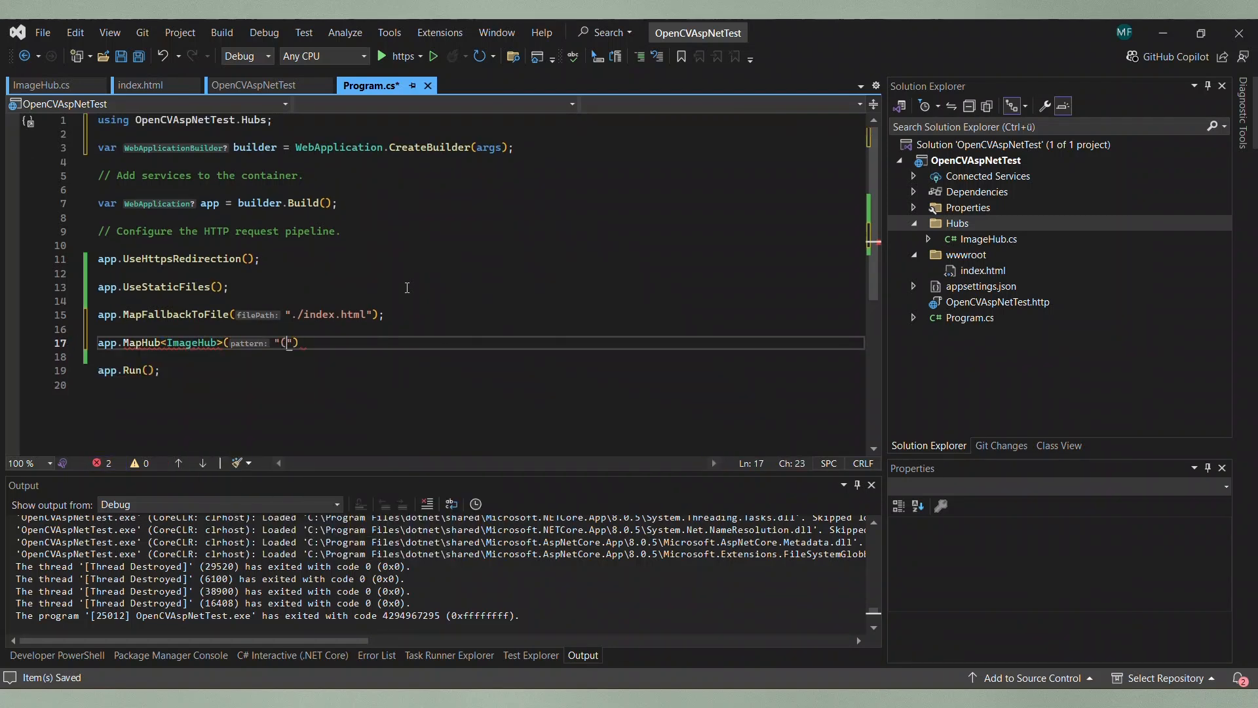
# Step: Map ImageHub to /image and register builder.Services.AddSignalR() in Program.cs
pyautogui.write('/image')
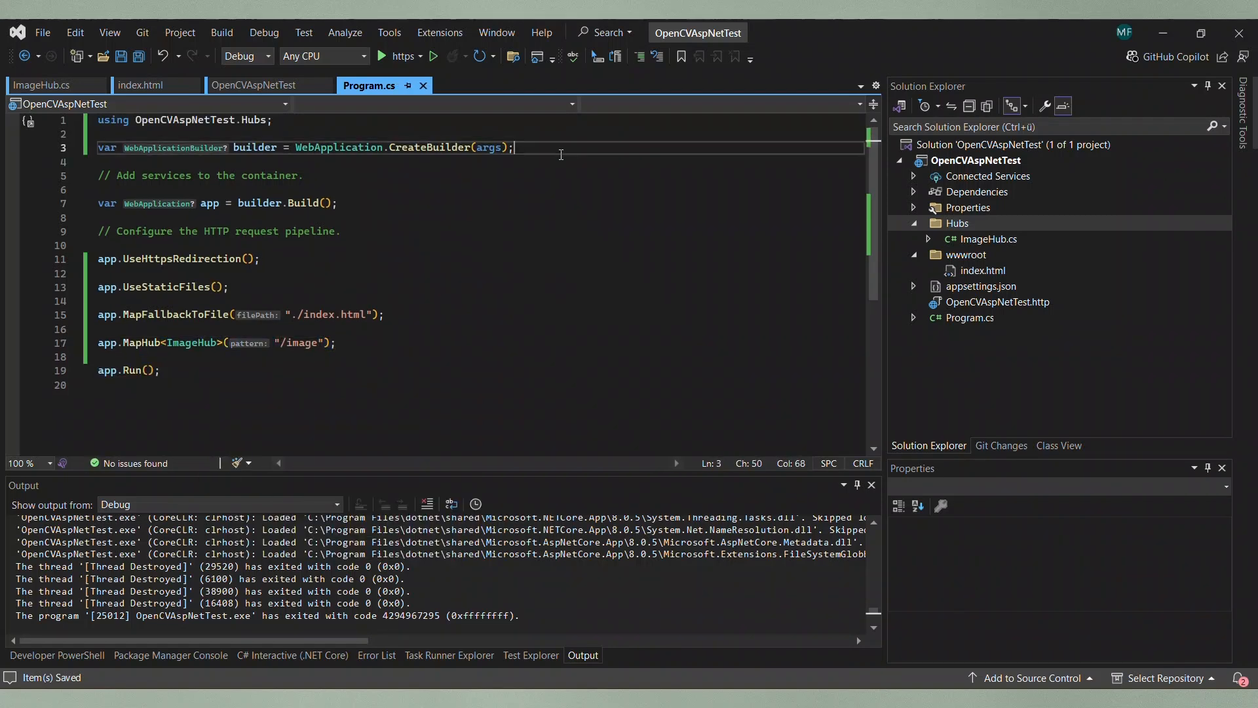
pyautogui.write('builder.Services')
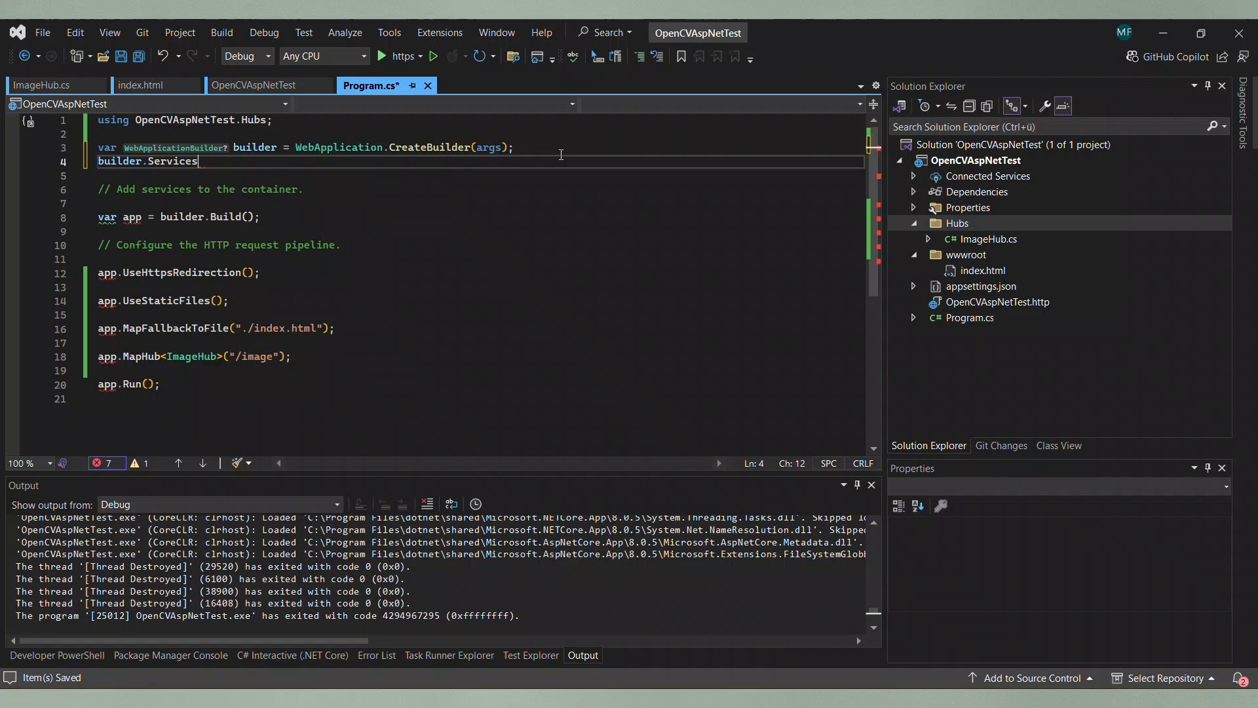
pyautogui.write('.AddSignalR();')
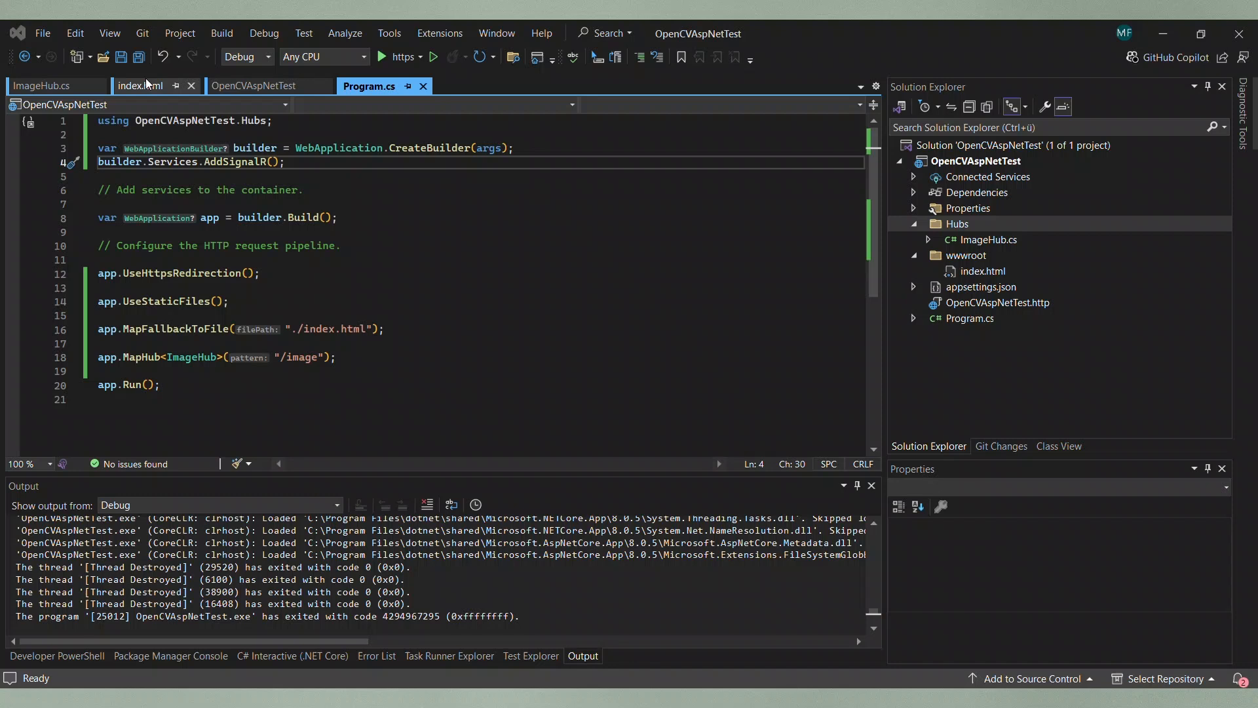
# Step: Load signalr.min.js 5.0.11 from unpkg in index.html and start a second script block
pyautogui.click(144, 87)
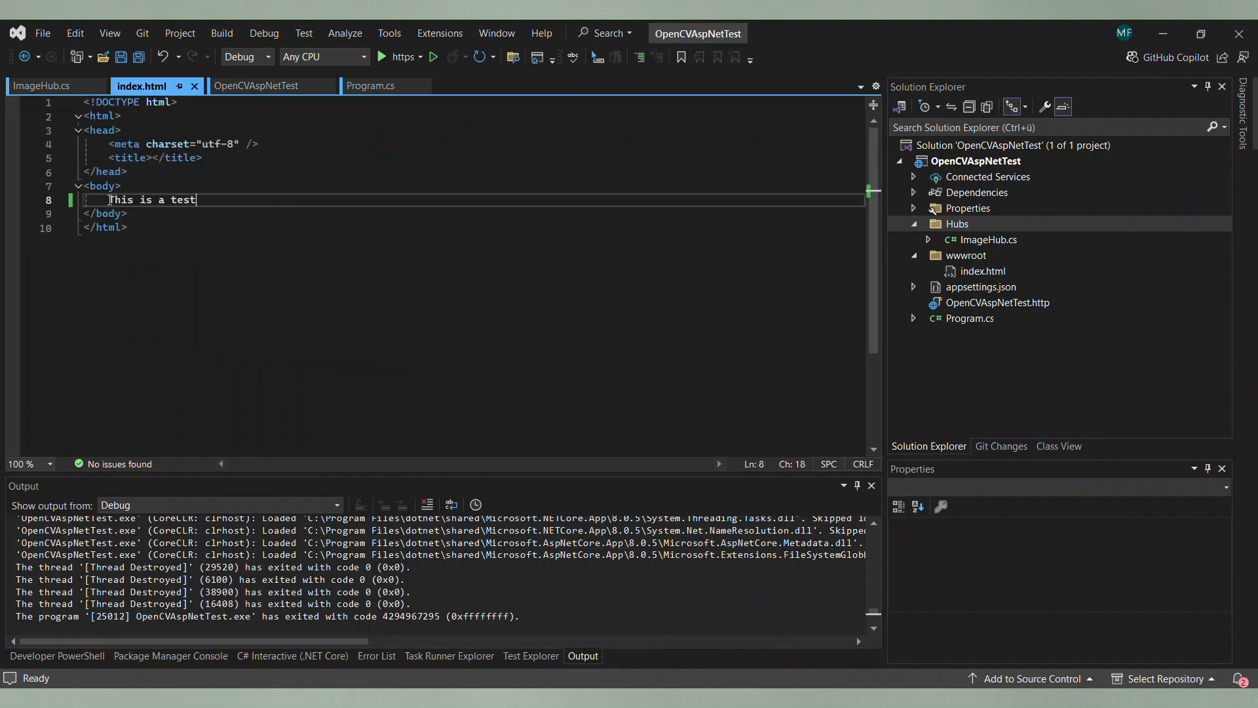
pyautogui.write('<')
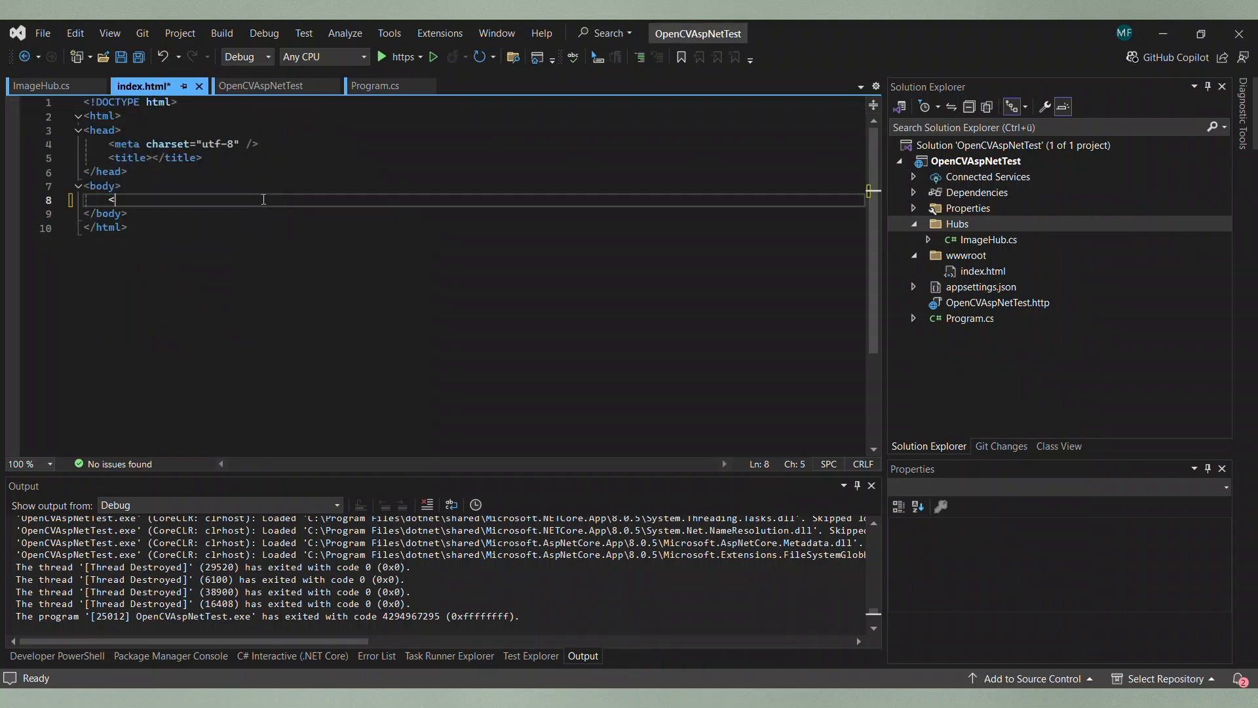
pyautogui.write('script')
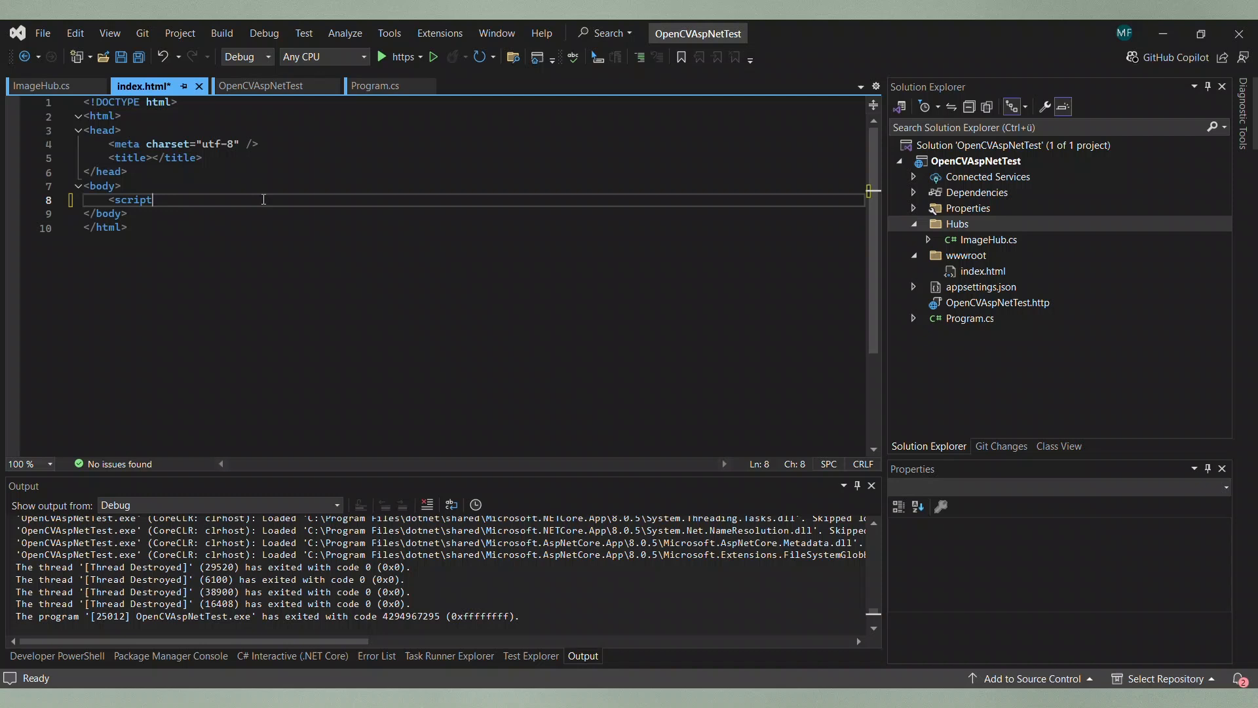
pyautogui.write('></script>')
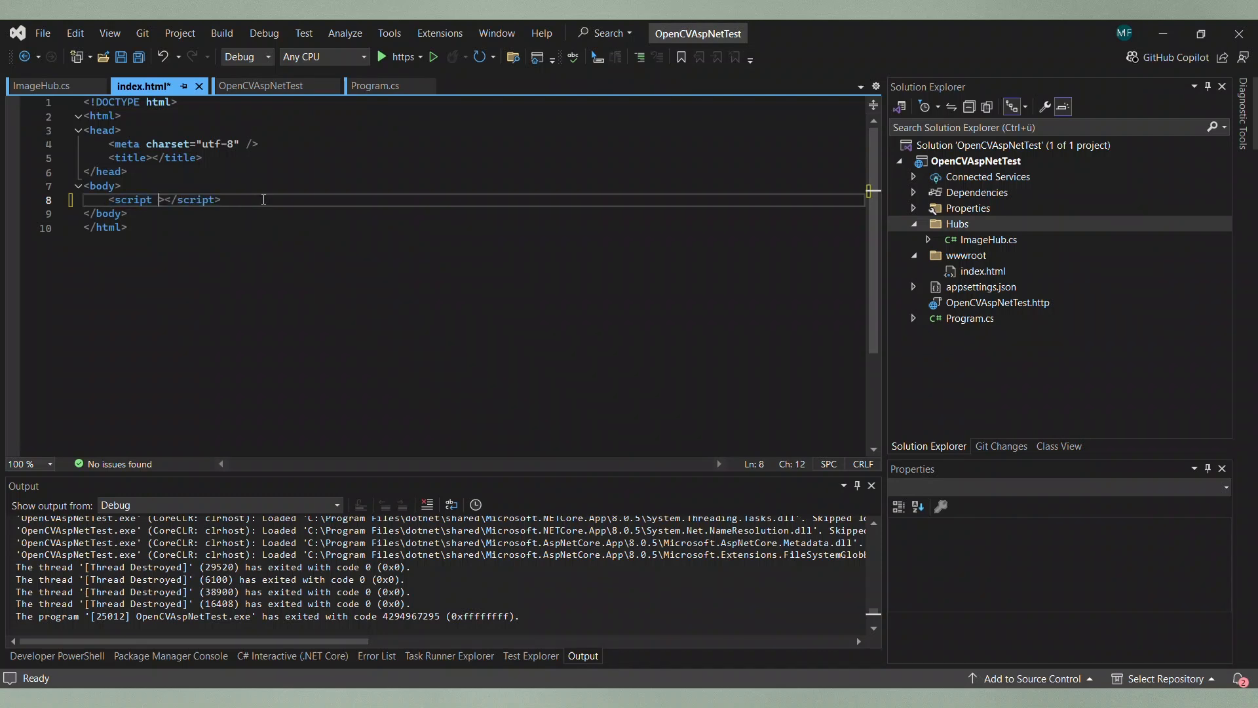
pyautogui.write('src=""')
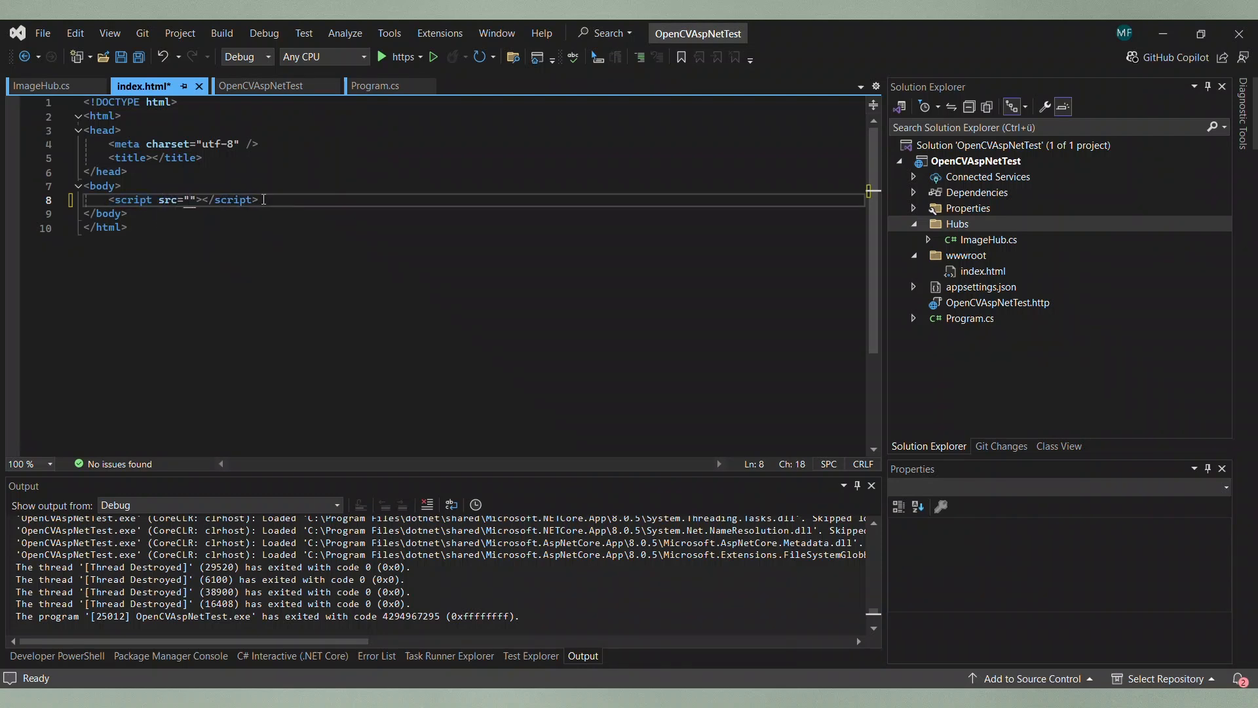
pyautogui.write('https://unpkg.com/@microsoft/signalr@5.0.11/dist/browser/signalr.min.js')
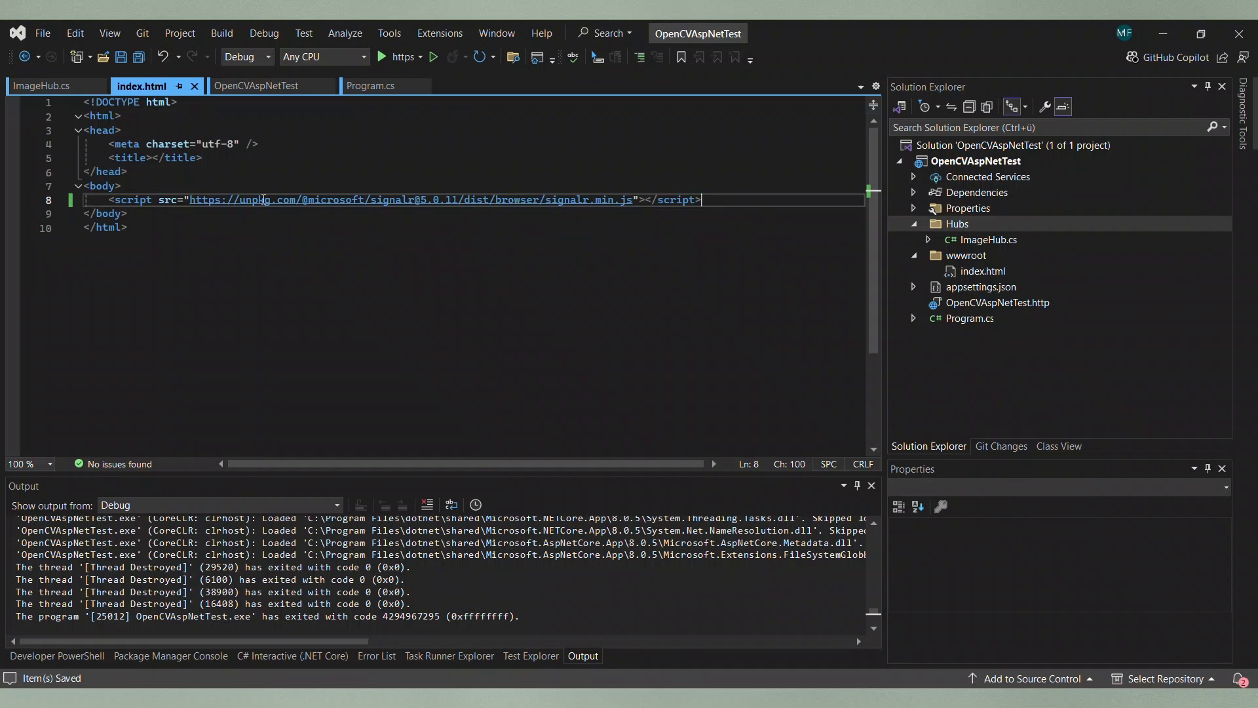
pyautogui.write('<script></script>')
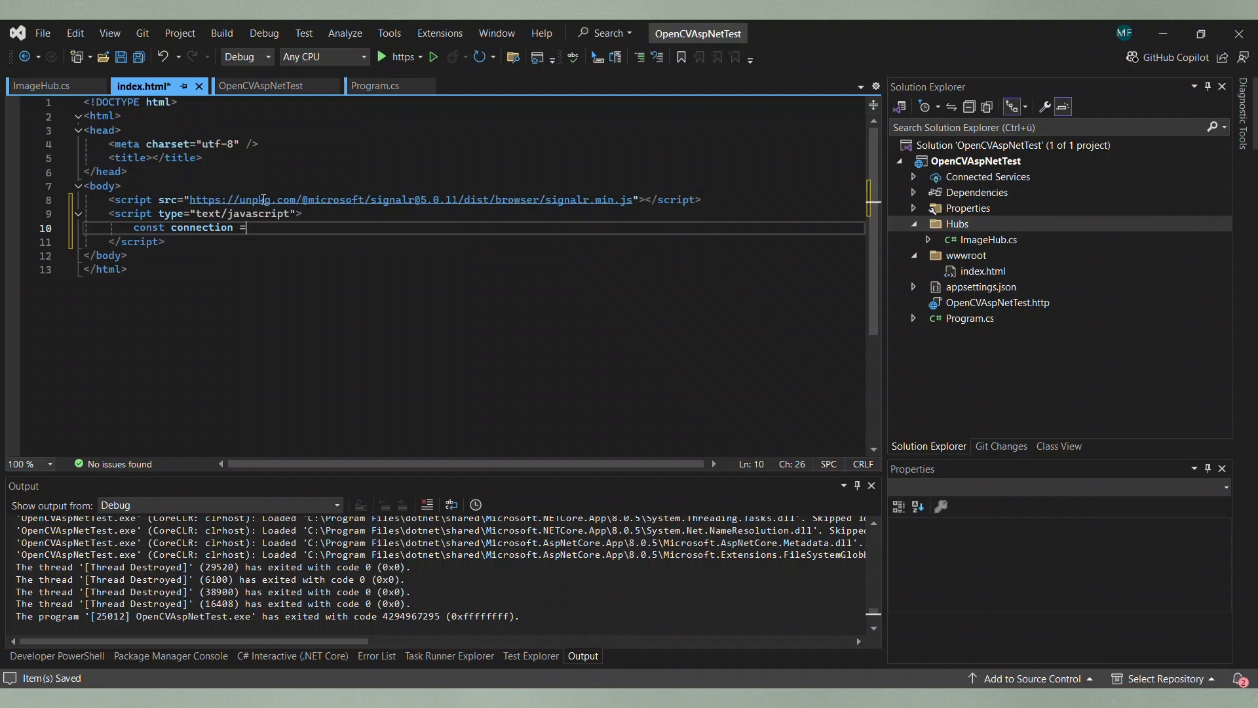
# Step: Build a signalR HubConnectionBuilder connection and call connection.start()
pyautogui.write('new signalR.HubConnectionBuilder().withUrl("/image").build();')
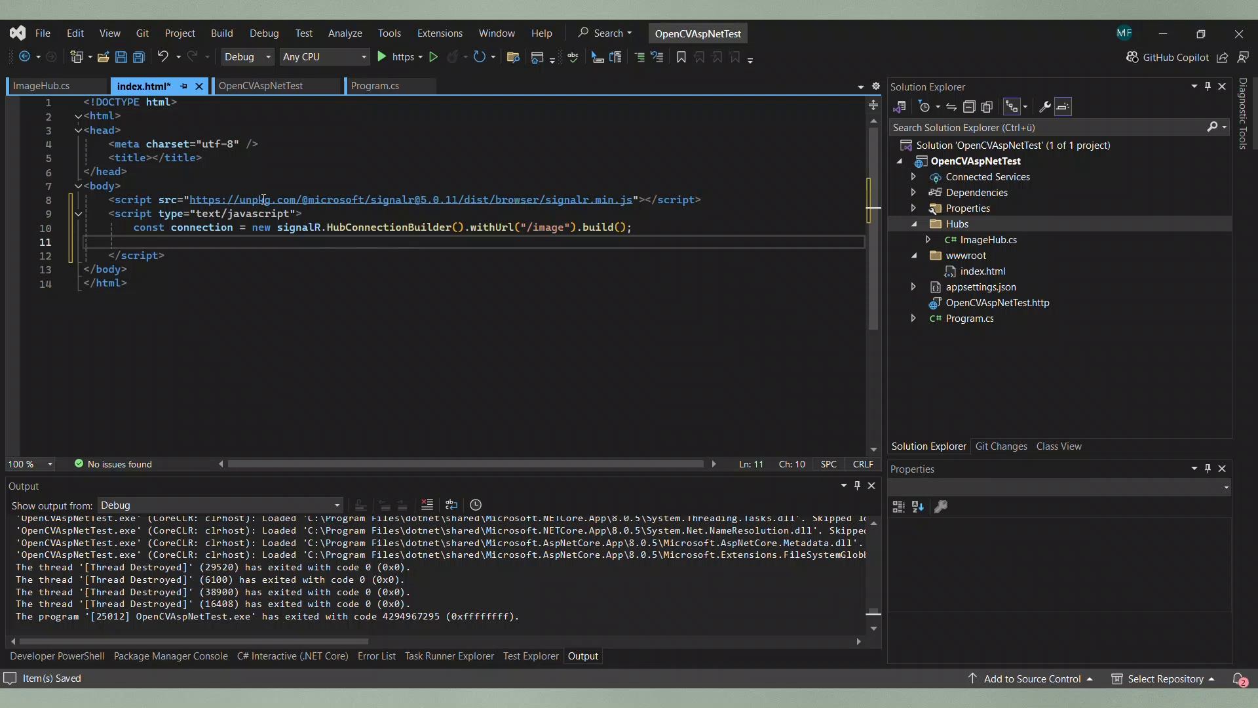
pyautogui.write('connection.start();')
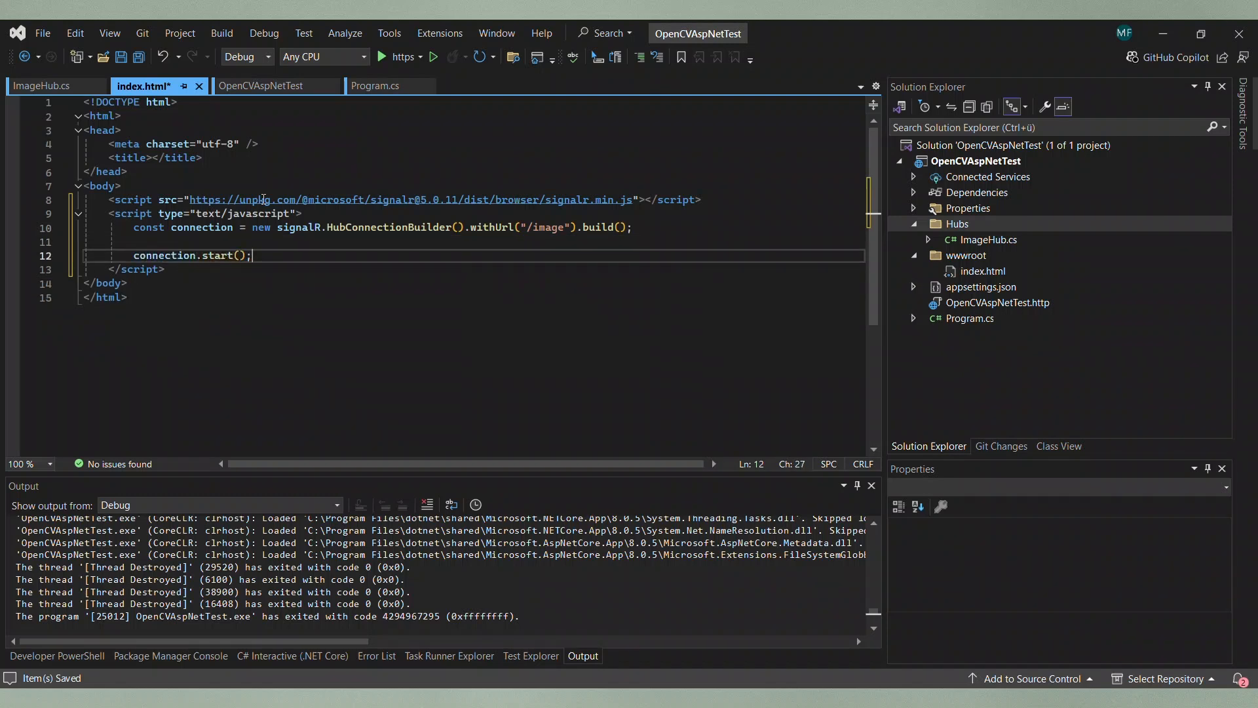
pyautogui.press('enter')
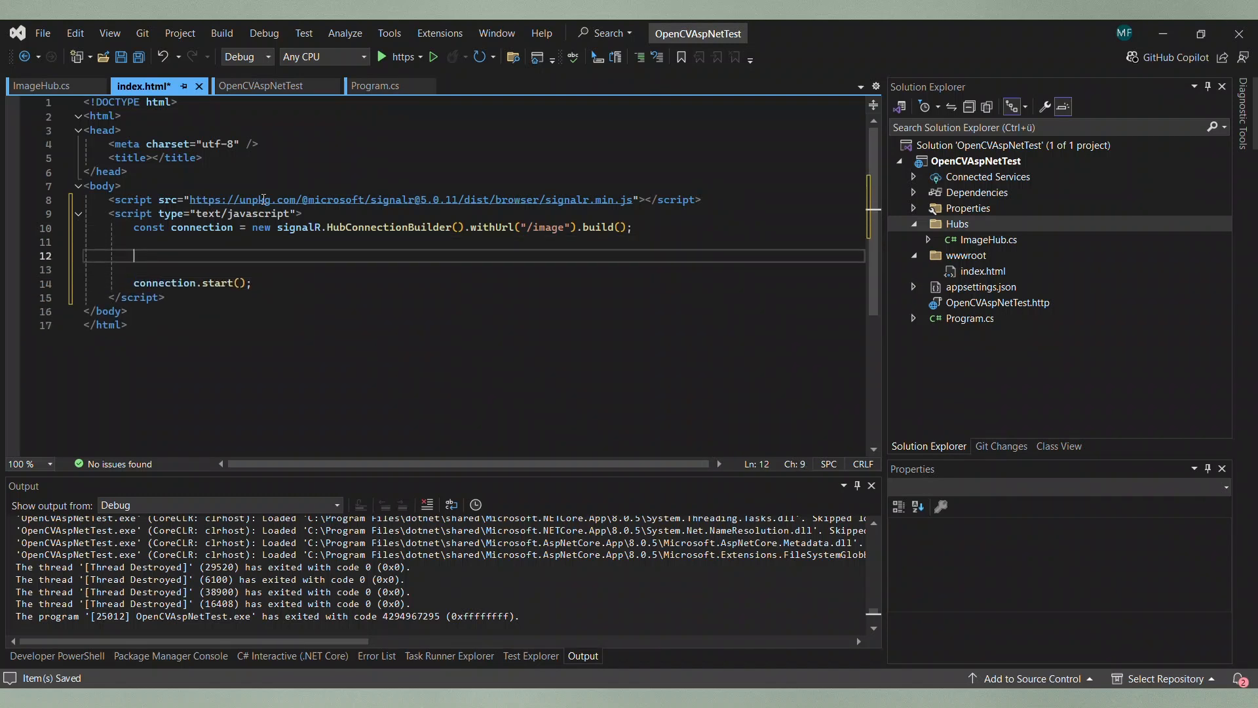
# Step: Register an empty connection.on("ReceiveNewImage", image => { }) handler and begin an img tag
pyautogui.write('connection.on("")')
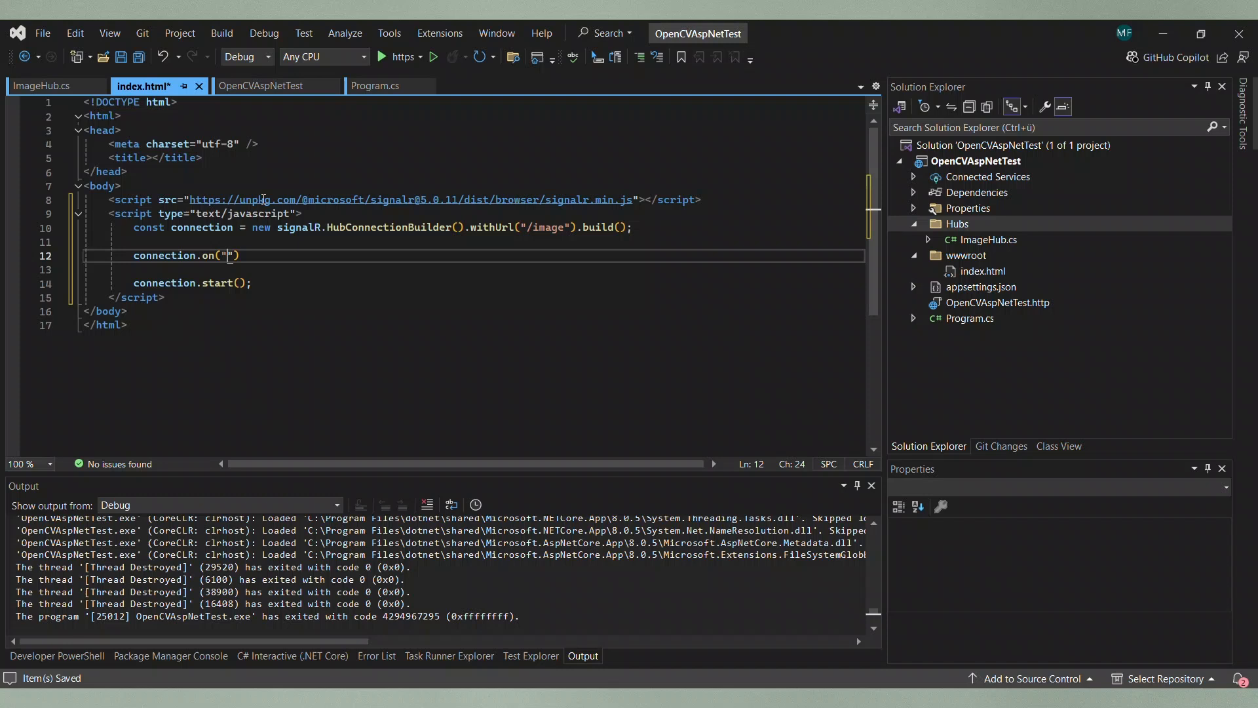
pyautogui.write('ReceiveNe')
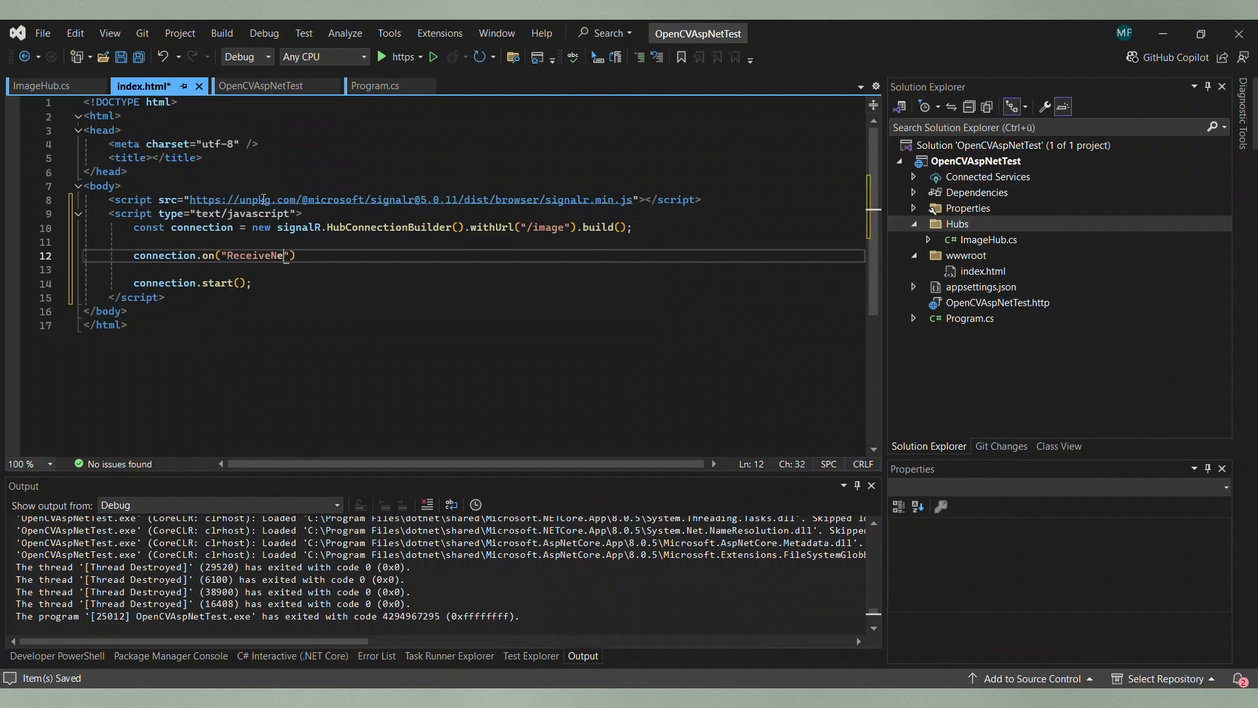
pyautogui.write('wImage", image =>')
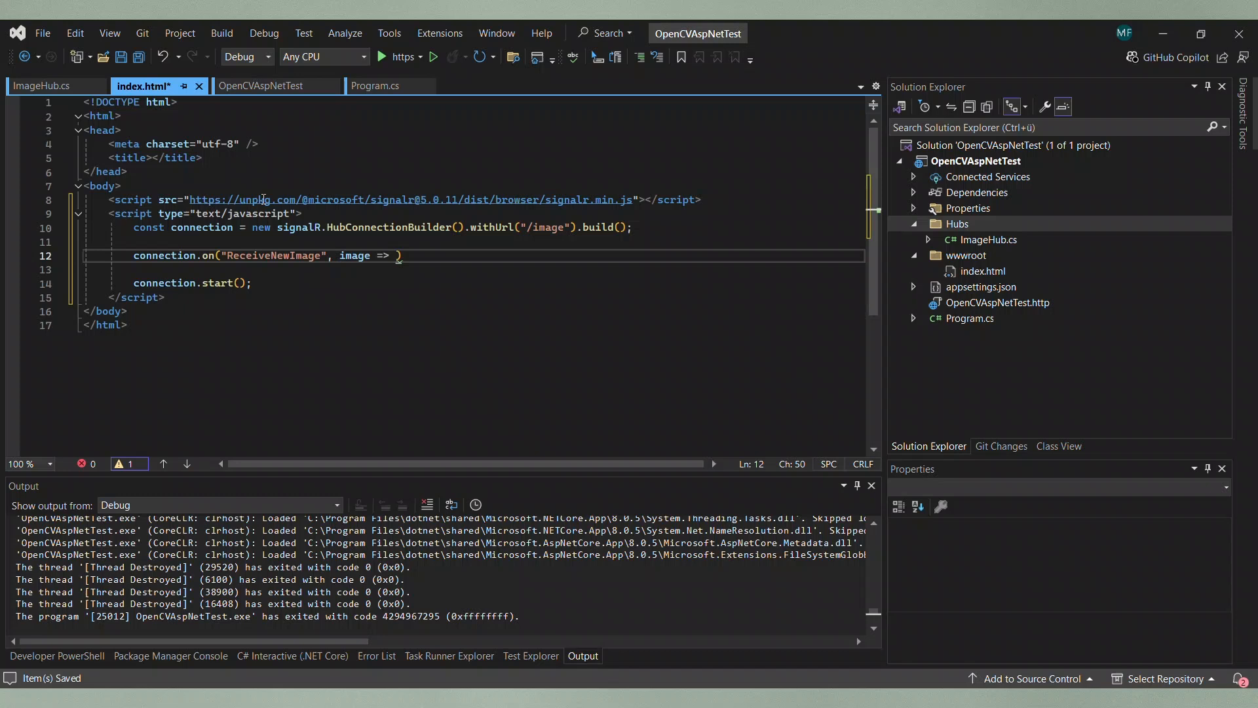
pyautogui.write('{ }')
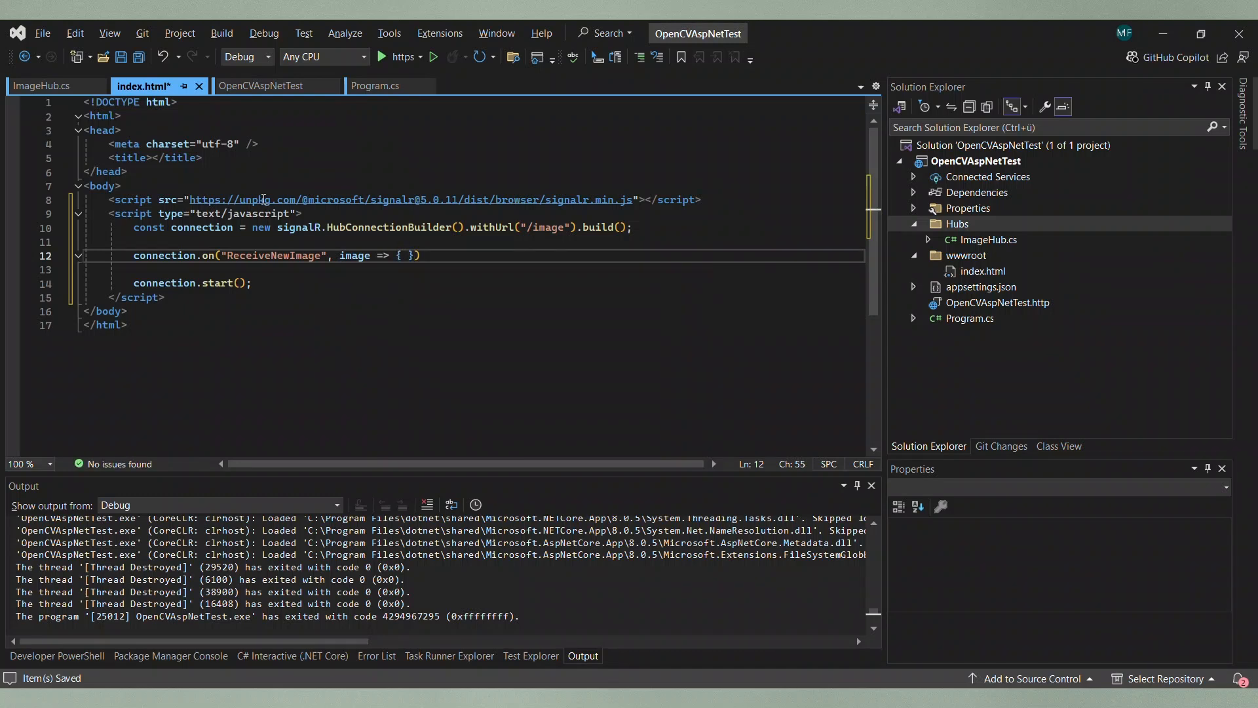
pyautogui.write('img')
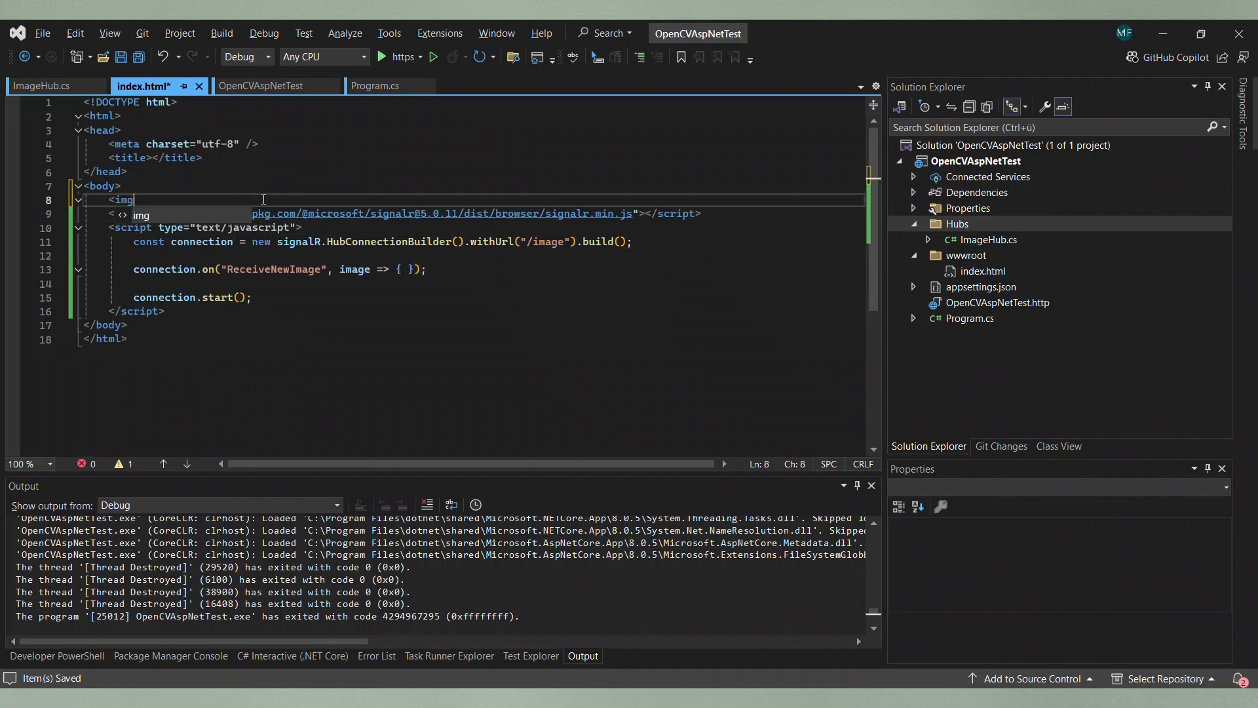
# Step: Set image.src to a data:image/png;base64 URL containing ${image} in the handler
pyautogui.write('const imageTag = document.querySelector("#webcamImage"')
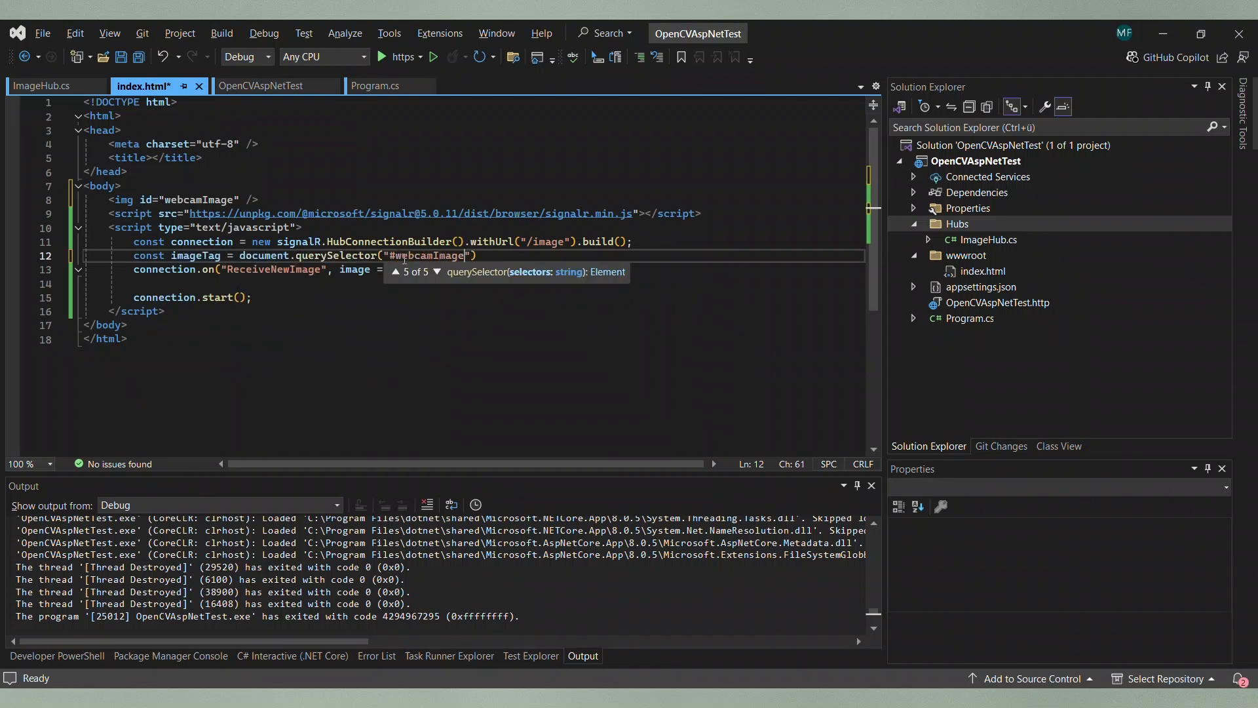
pyautogui.write('image.src = `data:image/png;base64,')
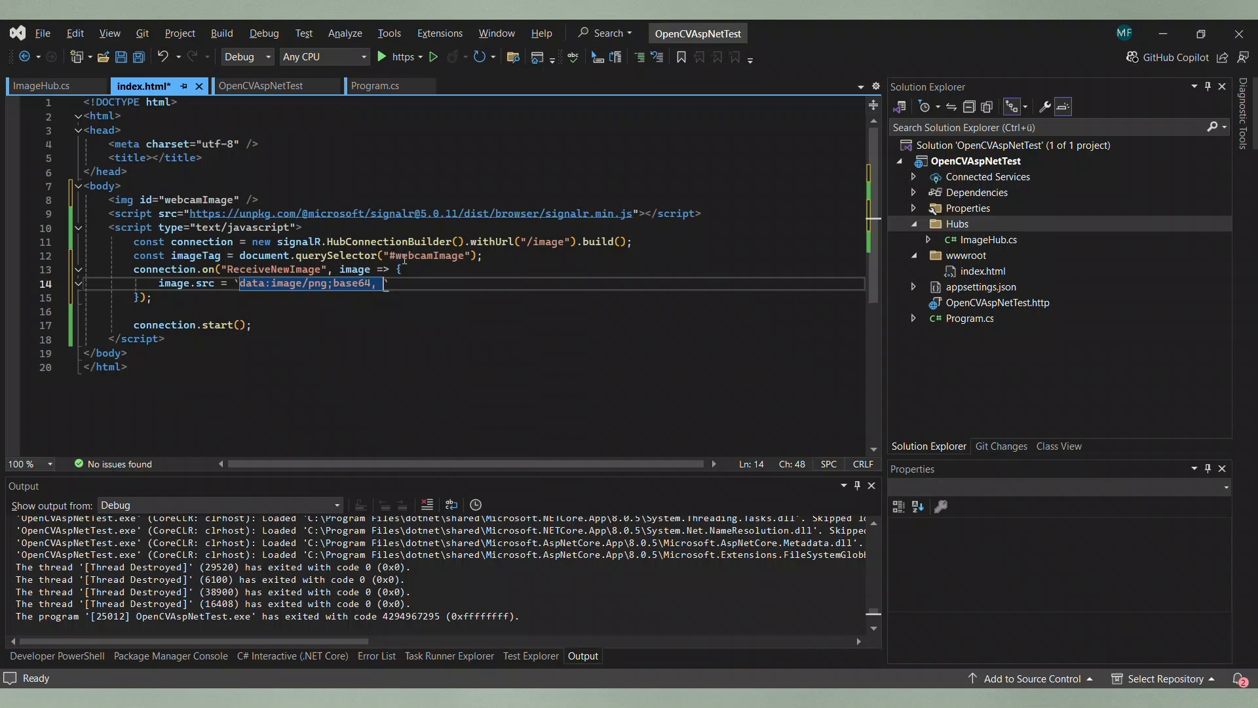
pyautogui.write('${image}')
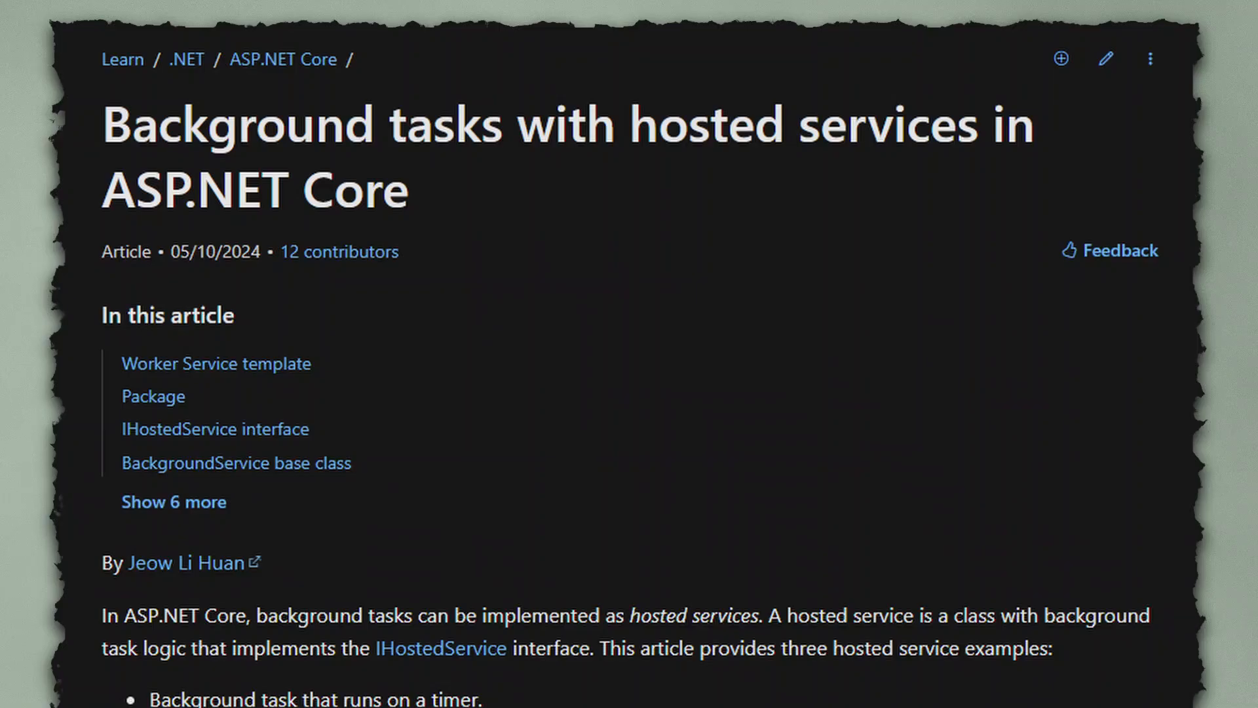
pyautogui.scroll(-3)
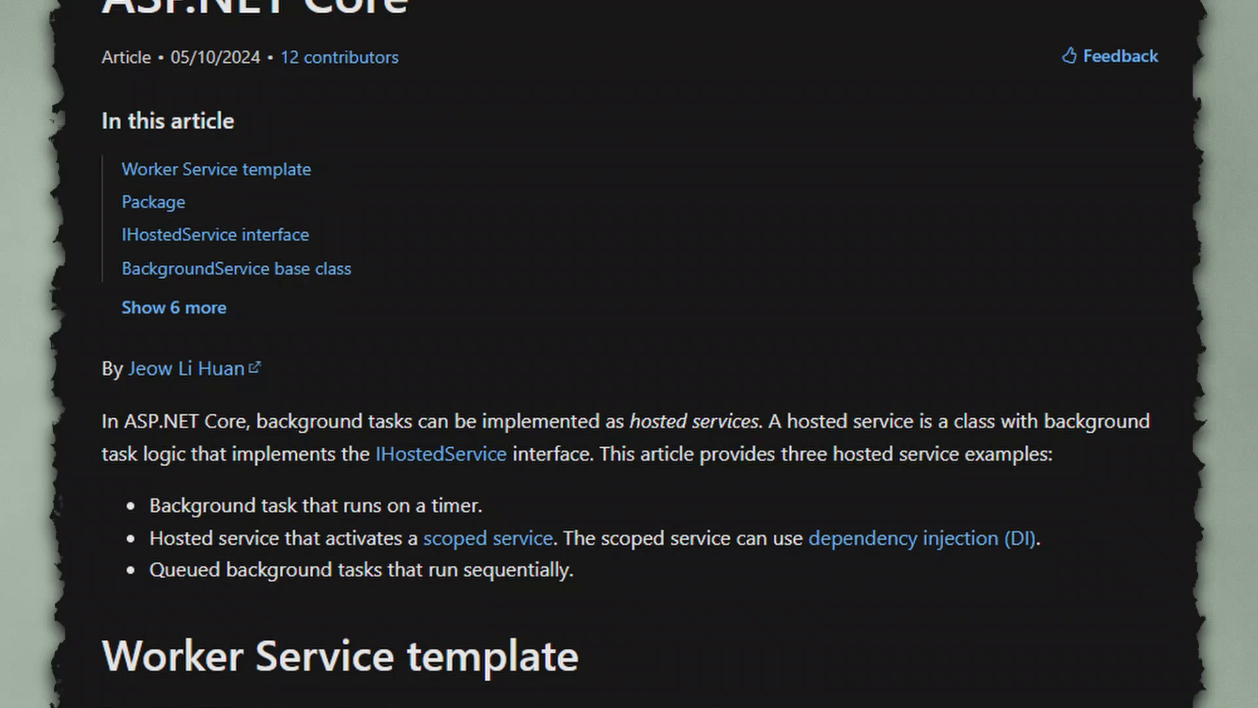
pyautogui.scroll(-3)
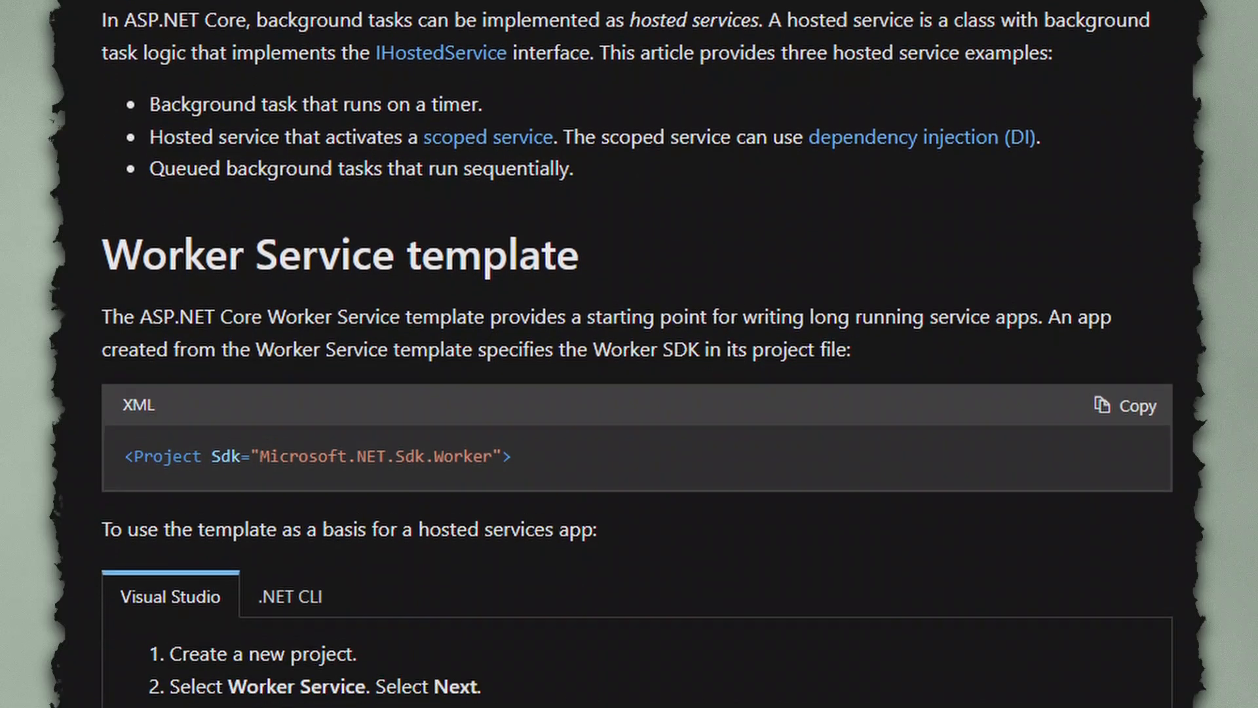
pyautogui.scroll(-3)
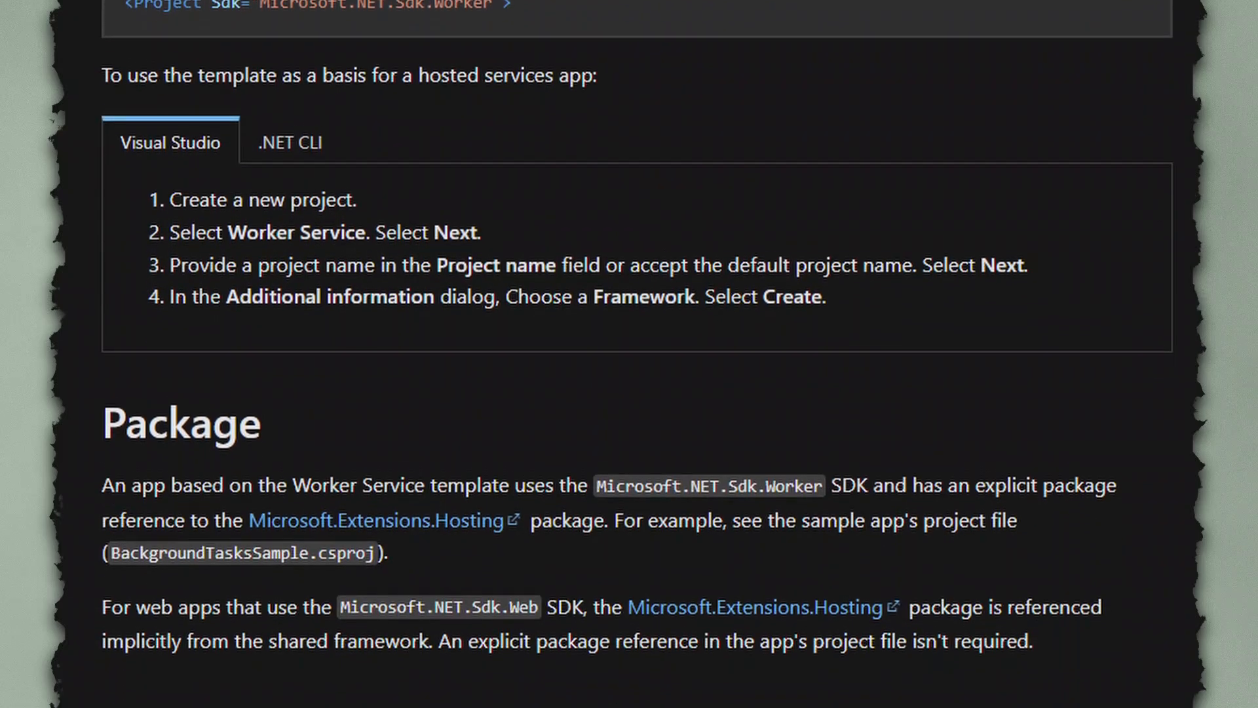
pyautogui.scroll(-3)
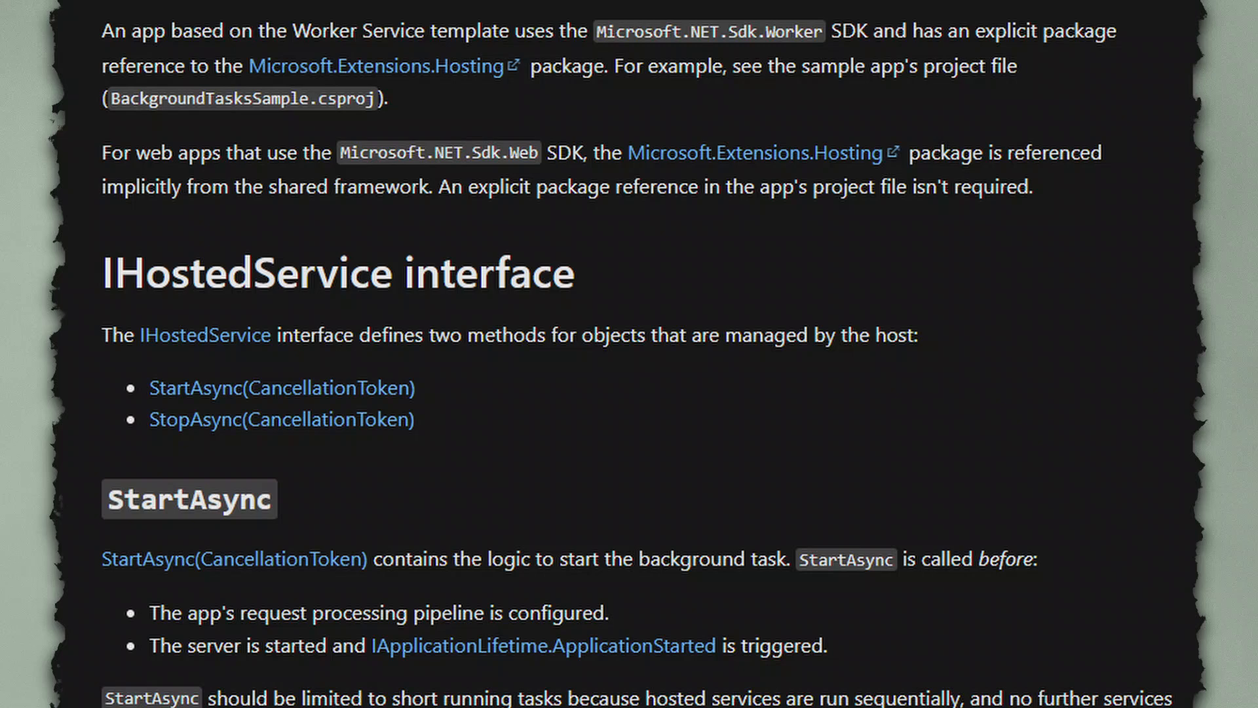
pyautogui.scroll(-3)
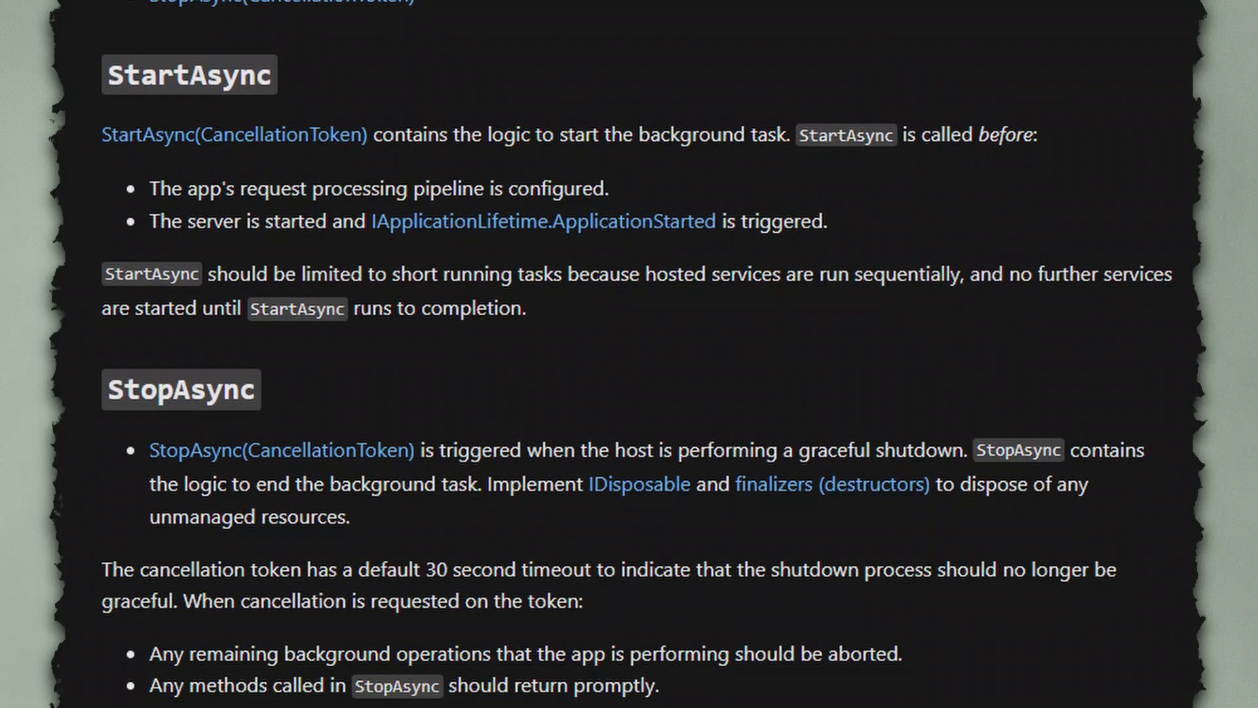
pyautogui.scroll(-3)
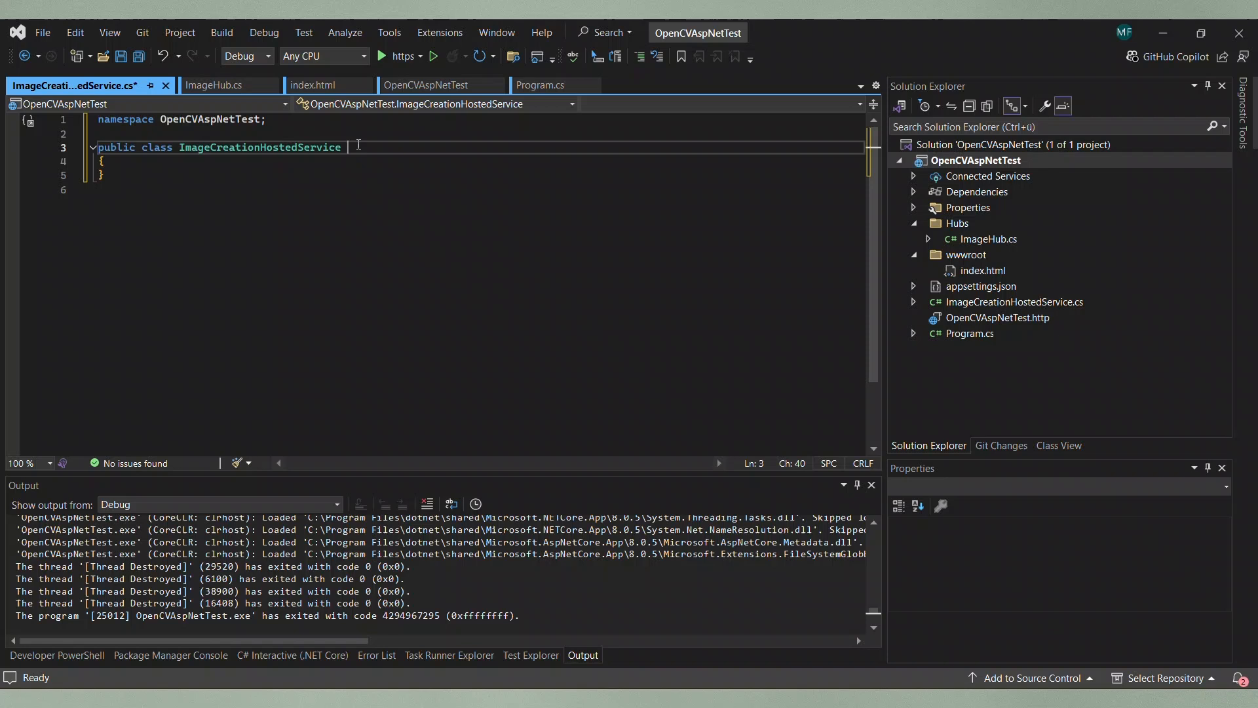
# Step: Implement IHostedService with a private Timer field and an async void DoWork(object state) method
pyautogui.write(': IHostedService')
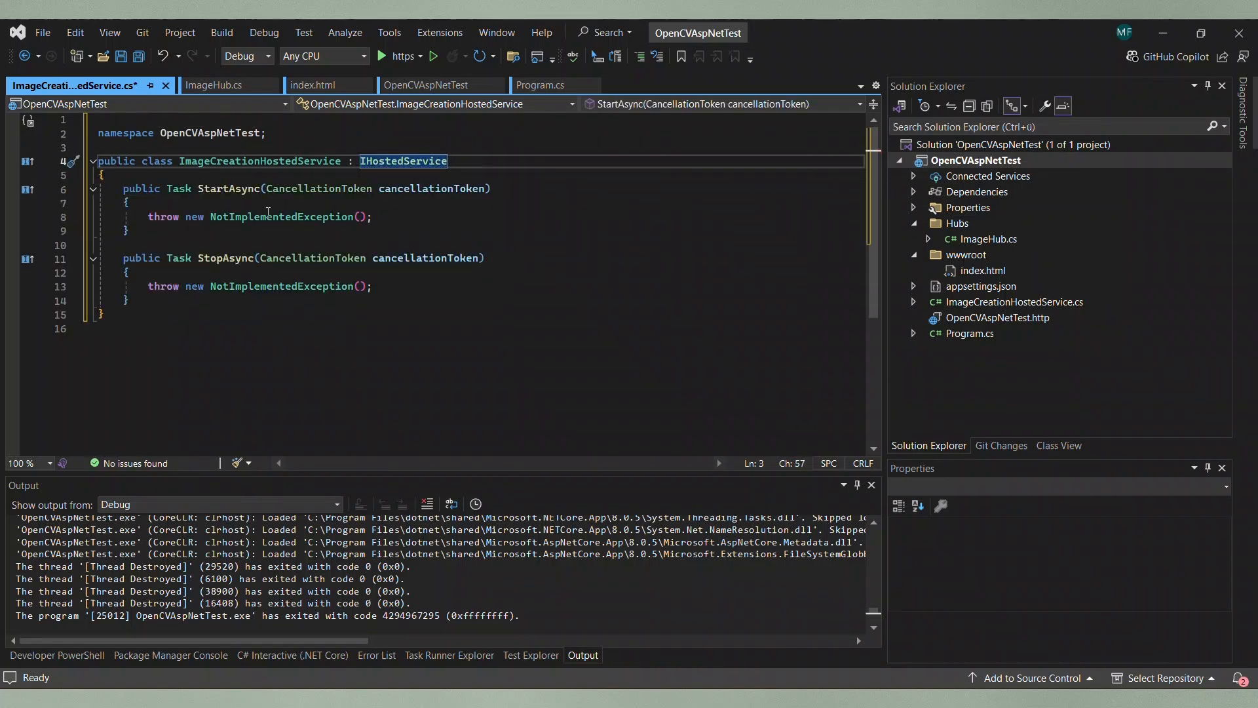
pyautogui.write('private Timer _timer;')
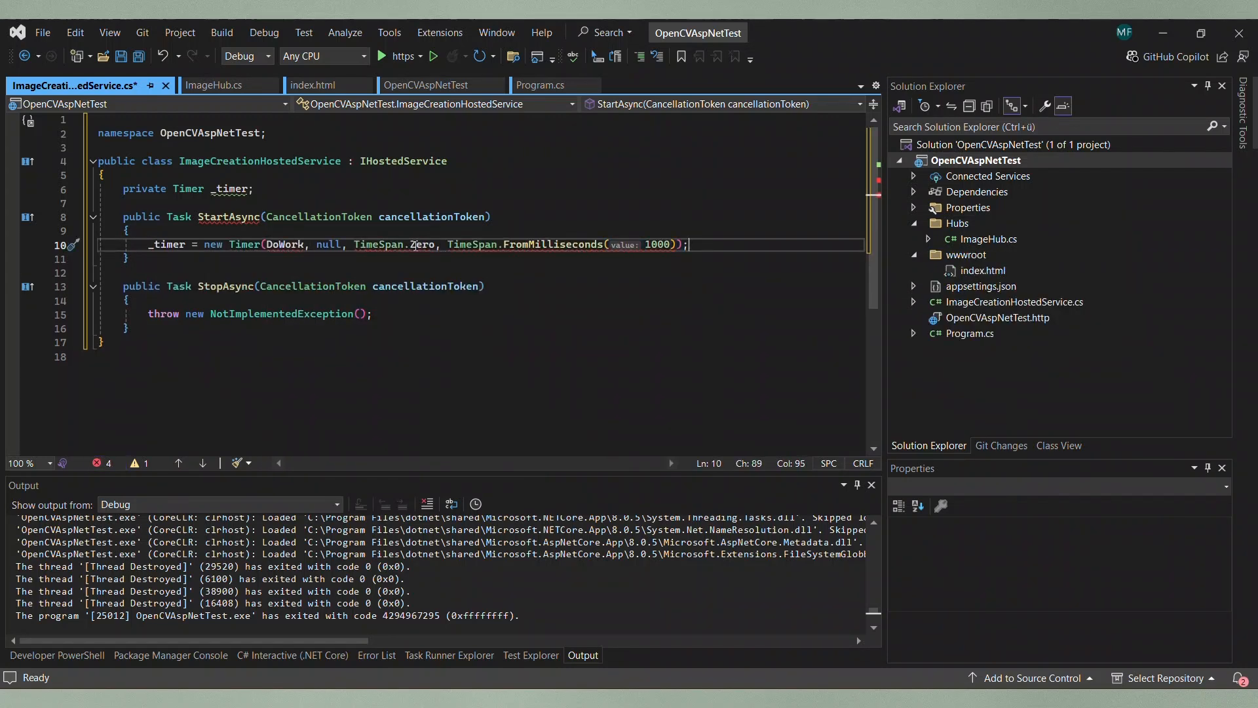
pyautogui.write('async')
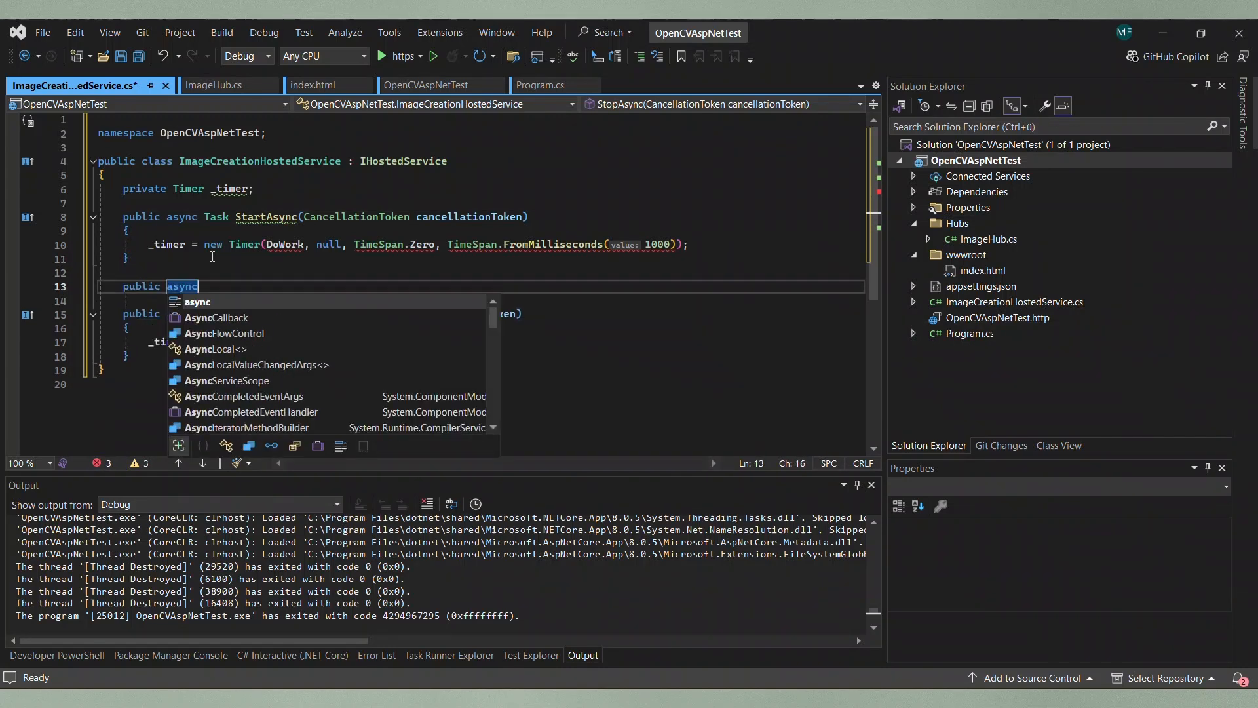
pyautogui.write('void DoWork(object state)')
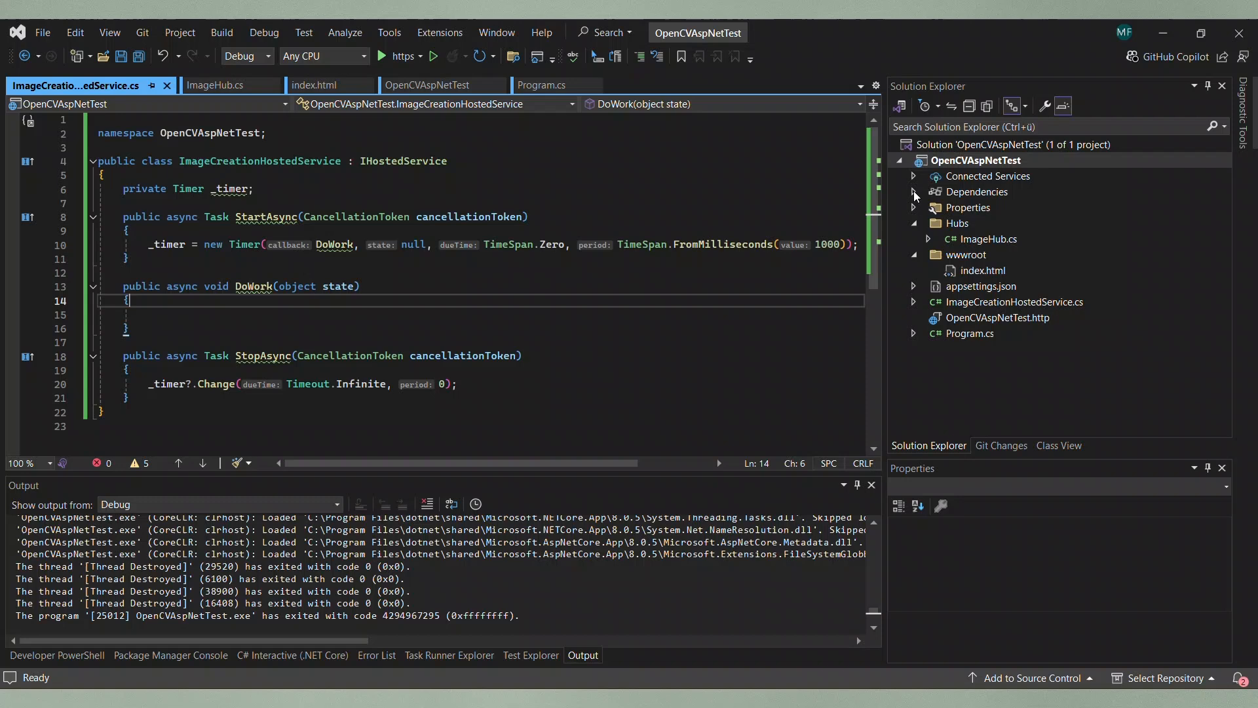
# Step: Add the VideoCapture field and read a frame into a new Mat with _capture.Read in DoWork
pyautogui.click(914, 192)
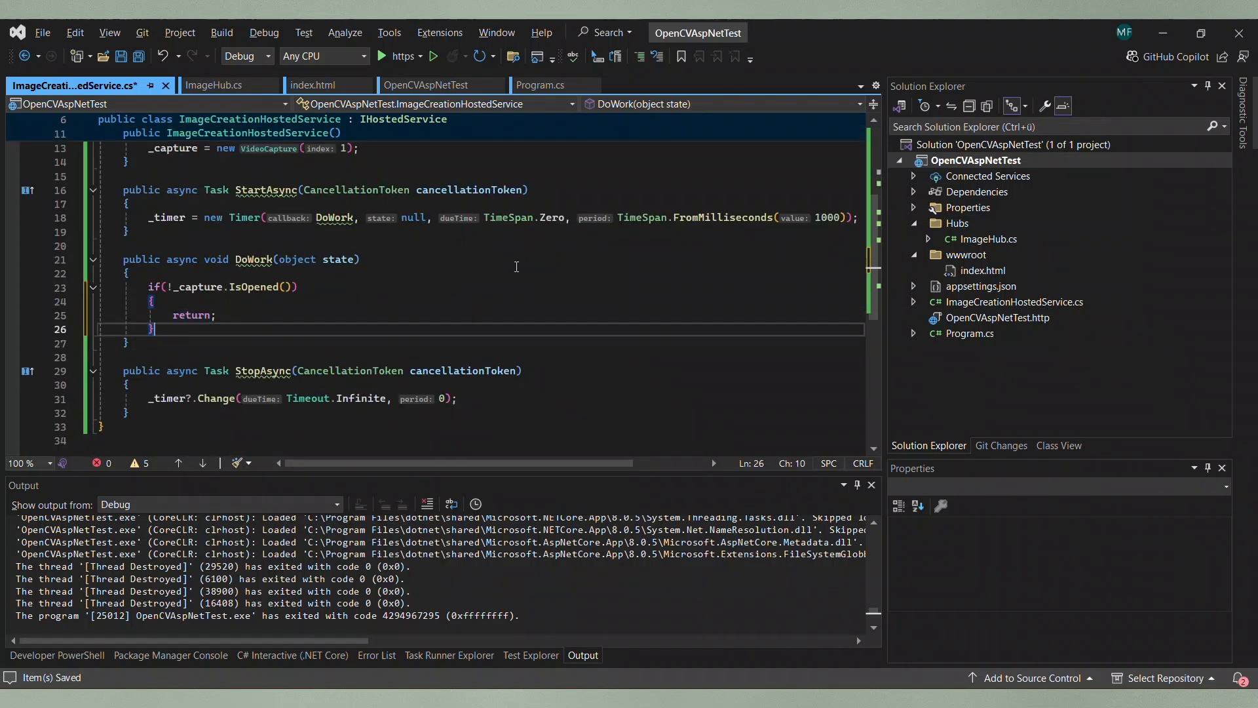
pyautogui.write('Mat image = new Mat();')
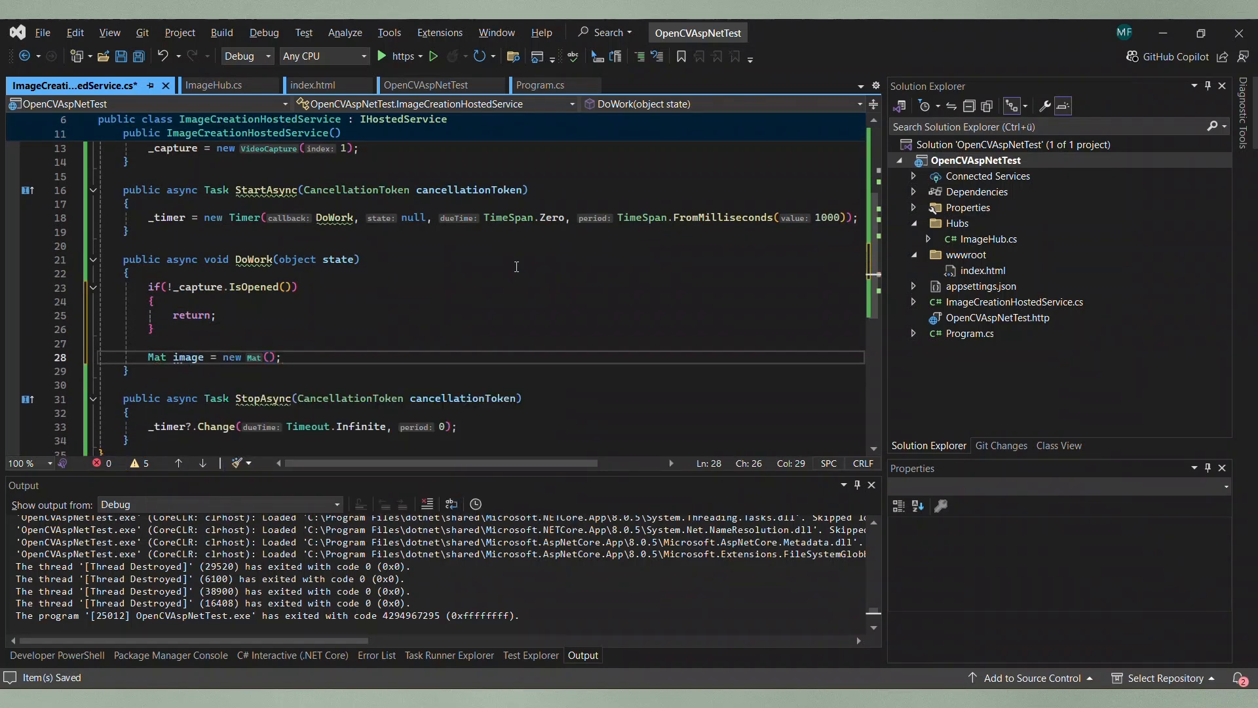
pyautogui.write('_capture.Read(imag')
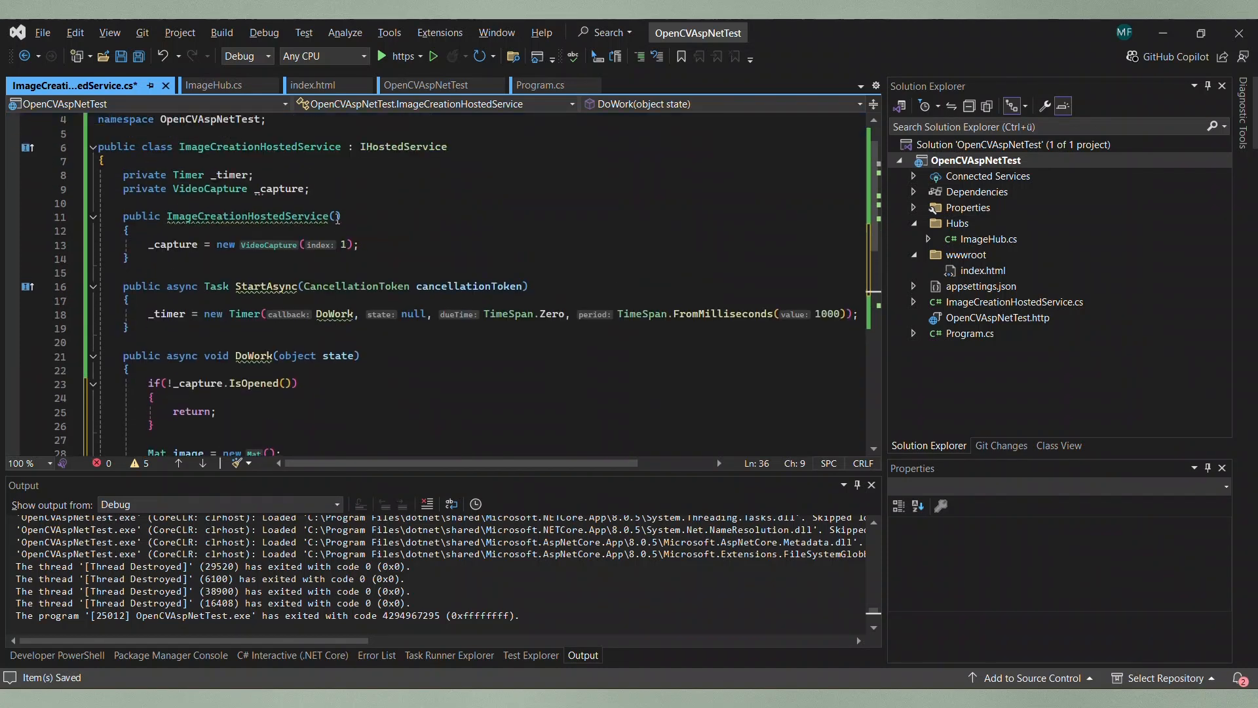
# Step: Inject an IHubContext<ImageHub> as imageHubContext in the constructor
pyautogui.write('IHubcontext<ImageHub>')
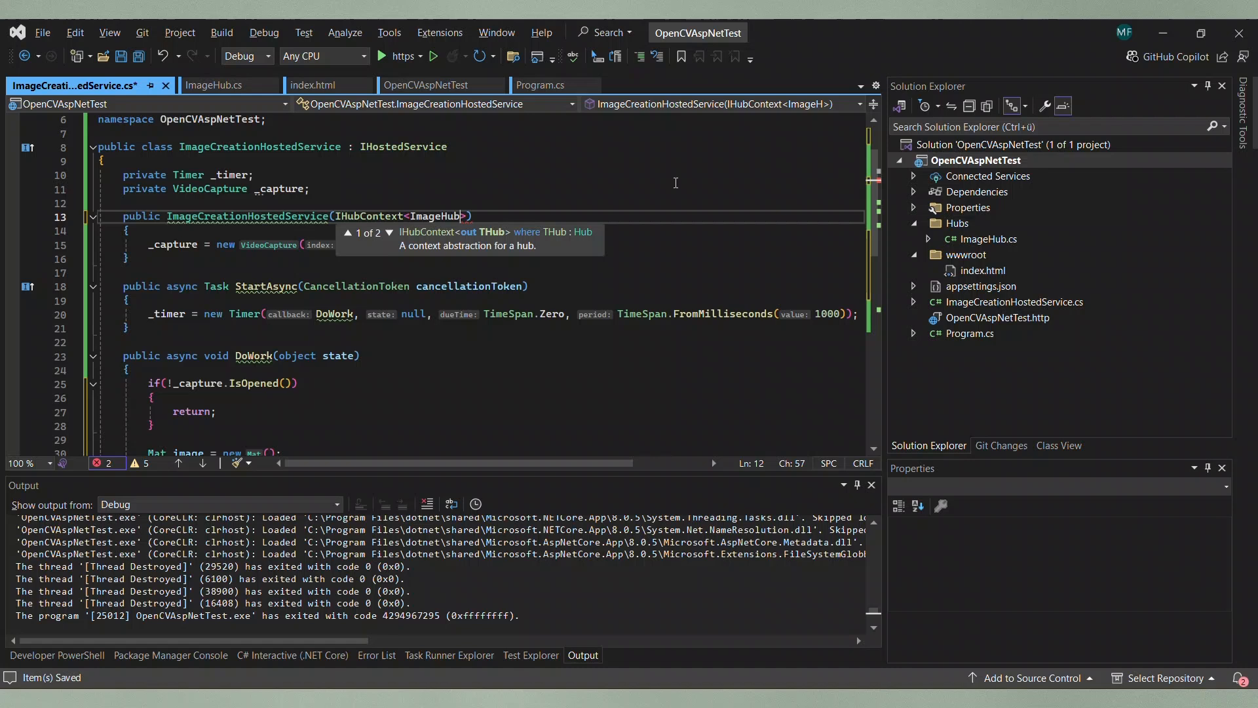
pyautogui.write('imageHubContext')
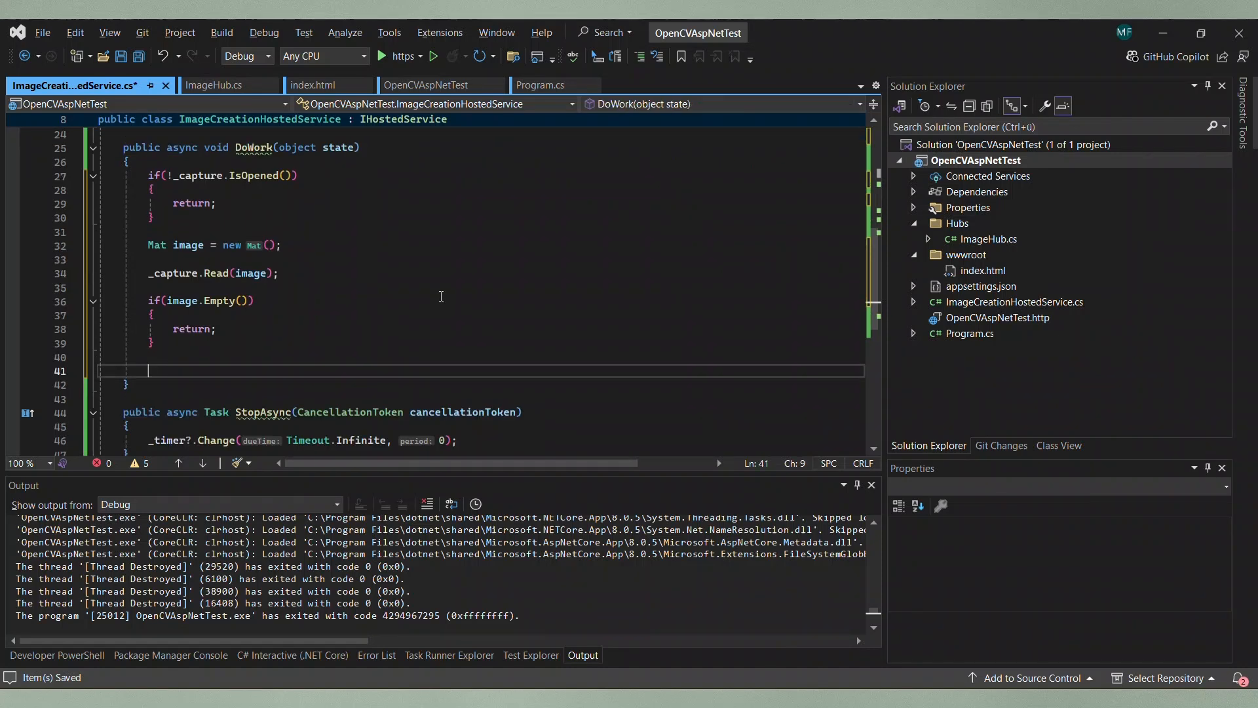
# Step: Await _imageHubContext.Clients.All.SendAsync("ReceiveNewImage", image.ToBytes()) in DoWork
pyautogui.write('await')
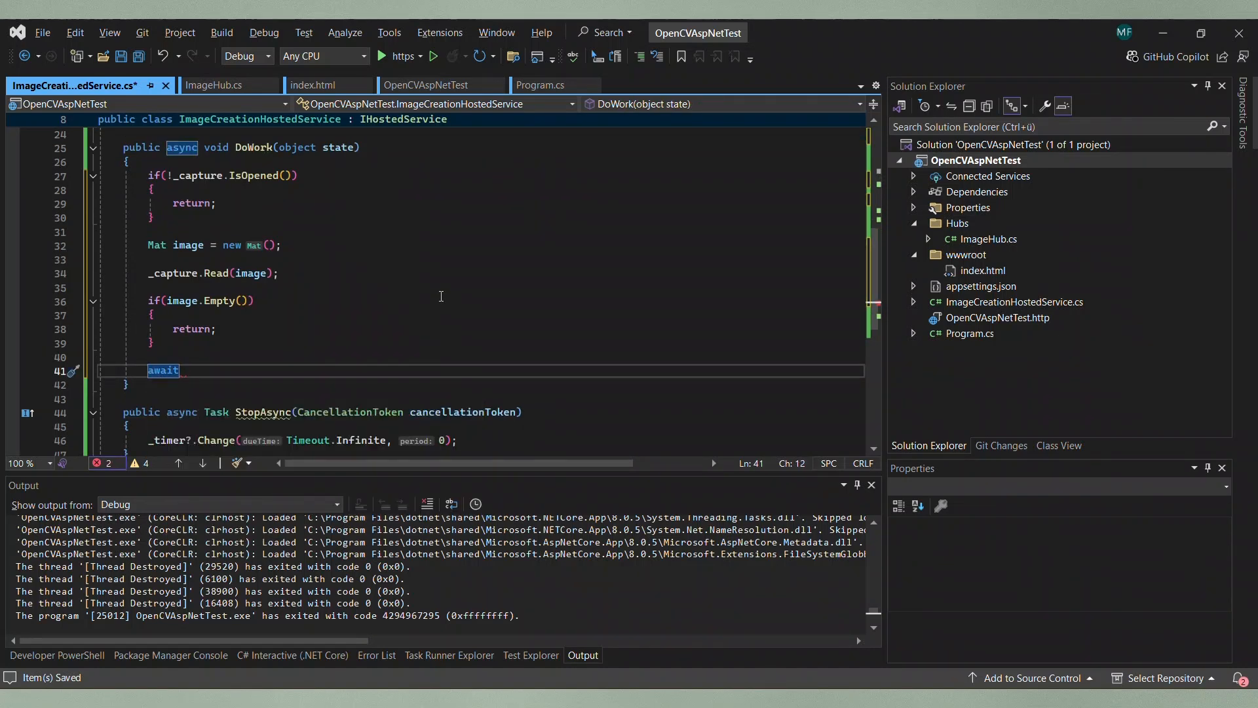
pyautogui.write('_imageHubContext')
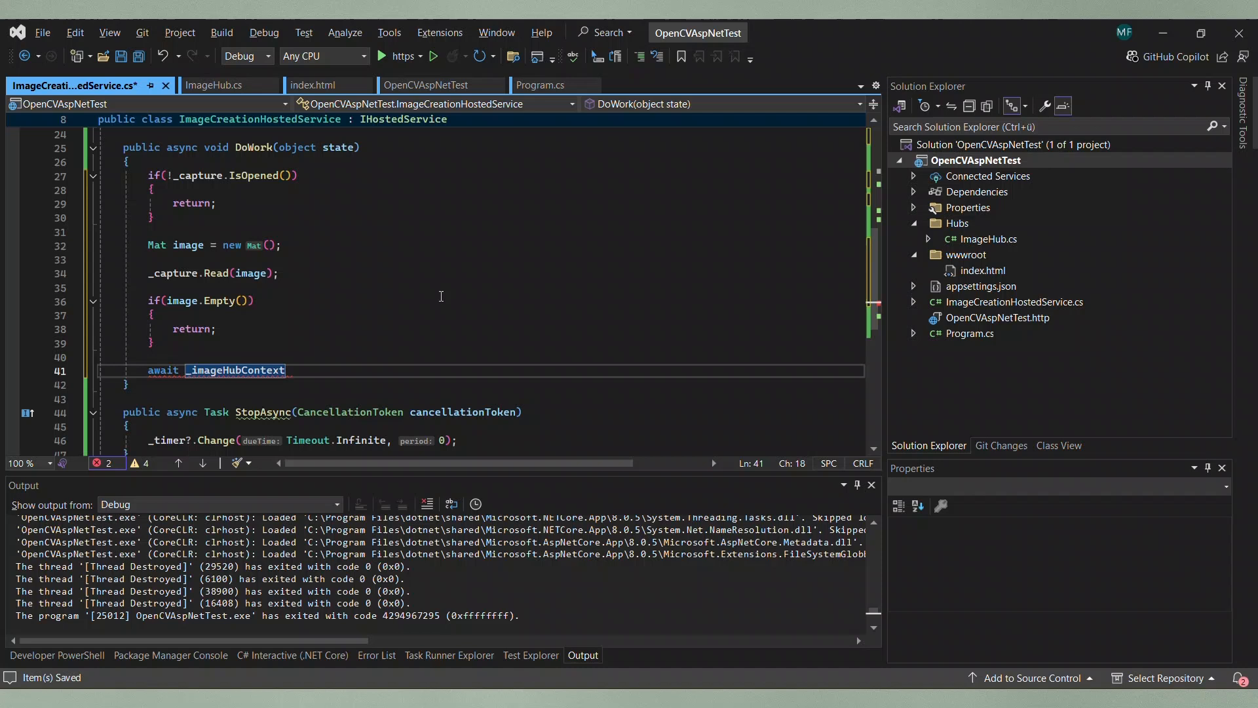
pyautogui.write('.Clients.All.SendAsync("')
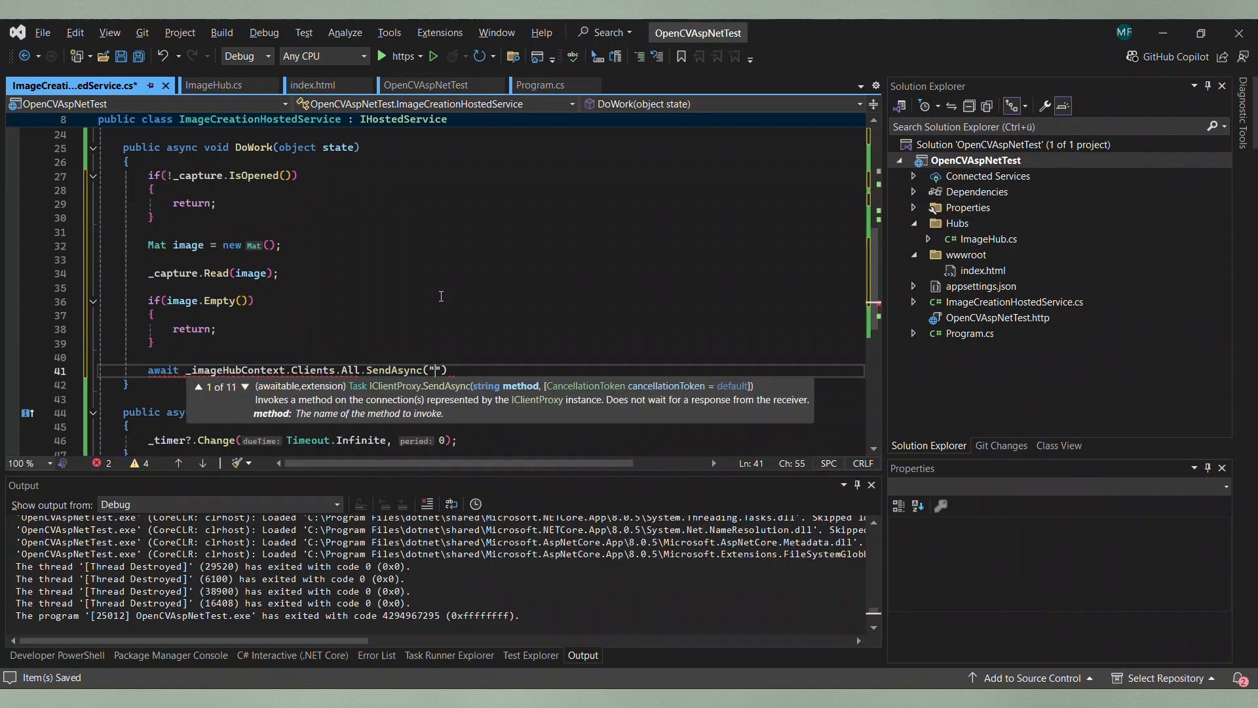
pyautogui.write('ReceiveNewImage')
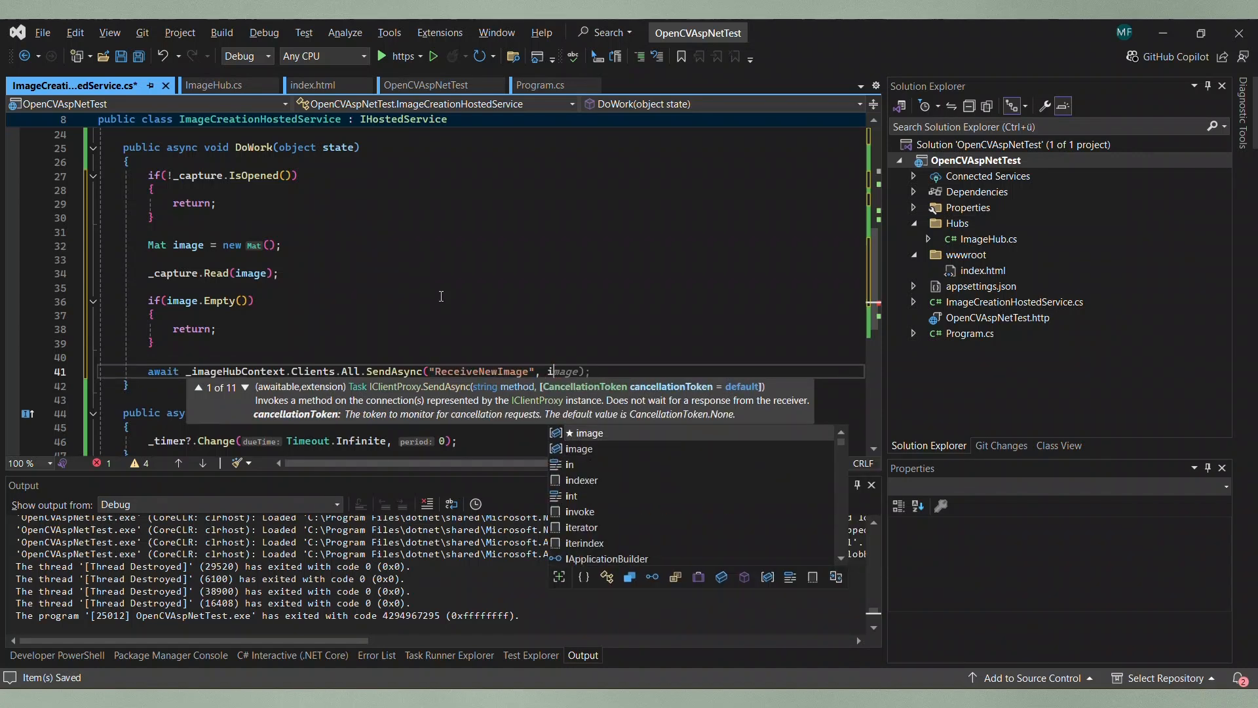
pyautogui.write('.ToBytes()')
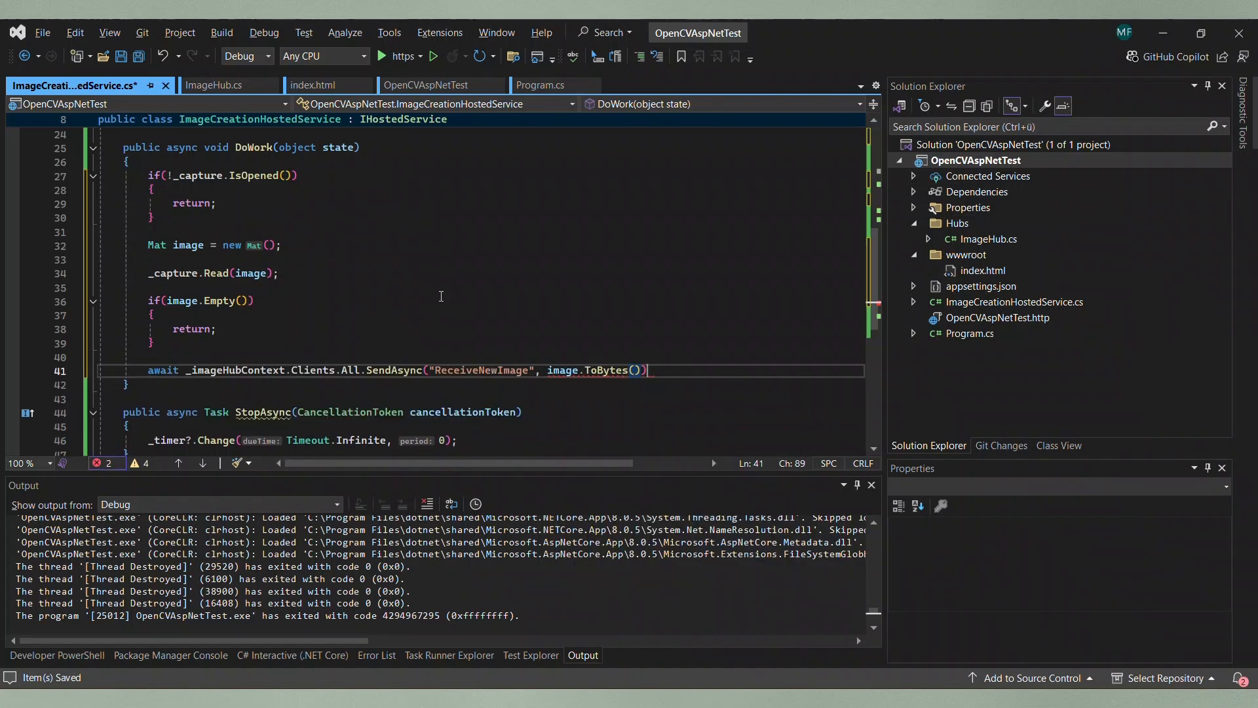
pyautogui.click(545, 85)
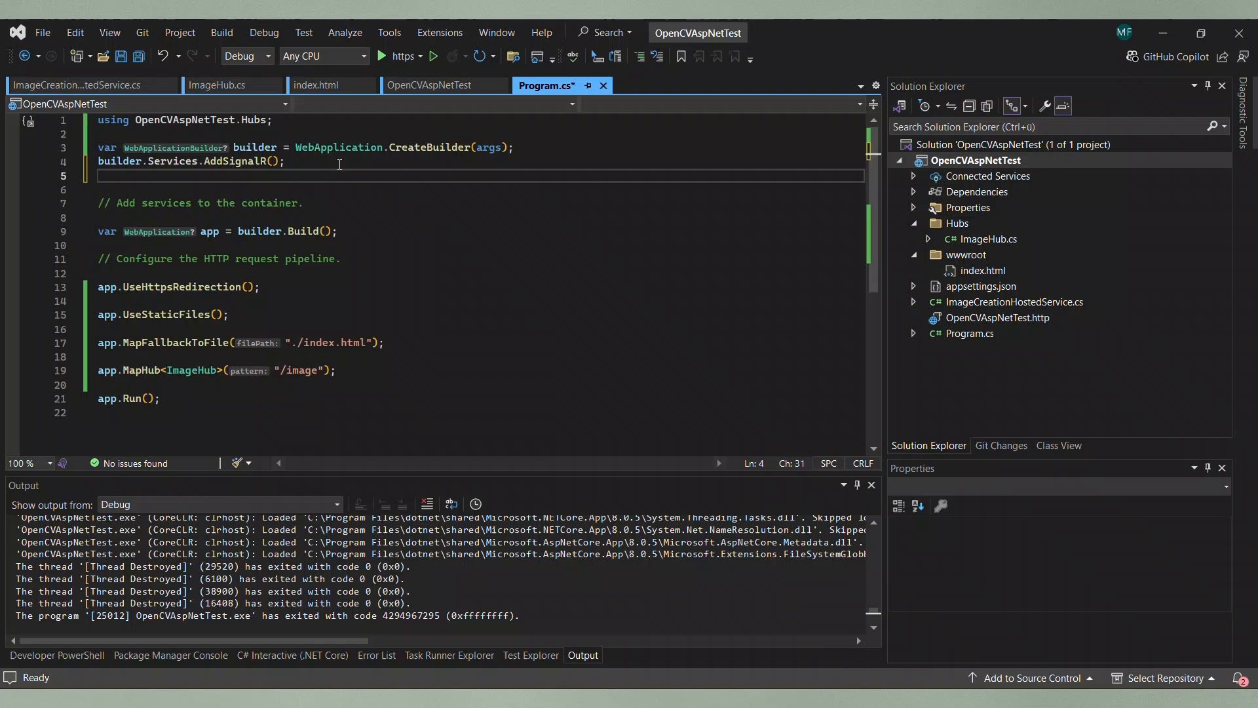
# Step: Register builder.Services.AddHostedService<ImageCreationHostedService>() after AddSignalR
pyautogui.write('builder.Services.Add')
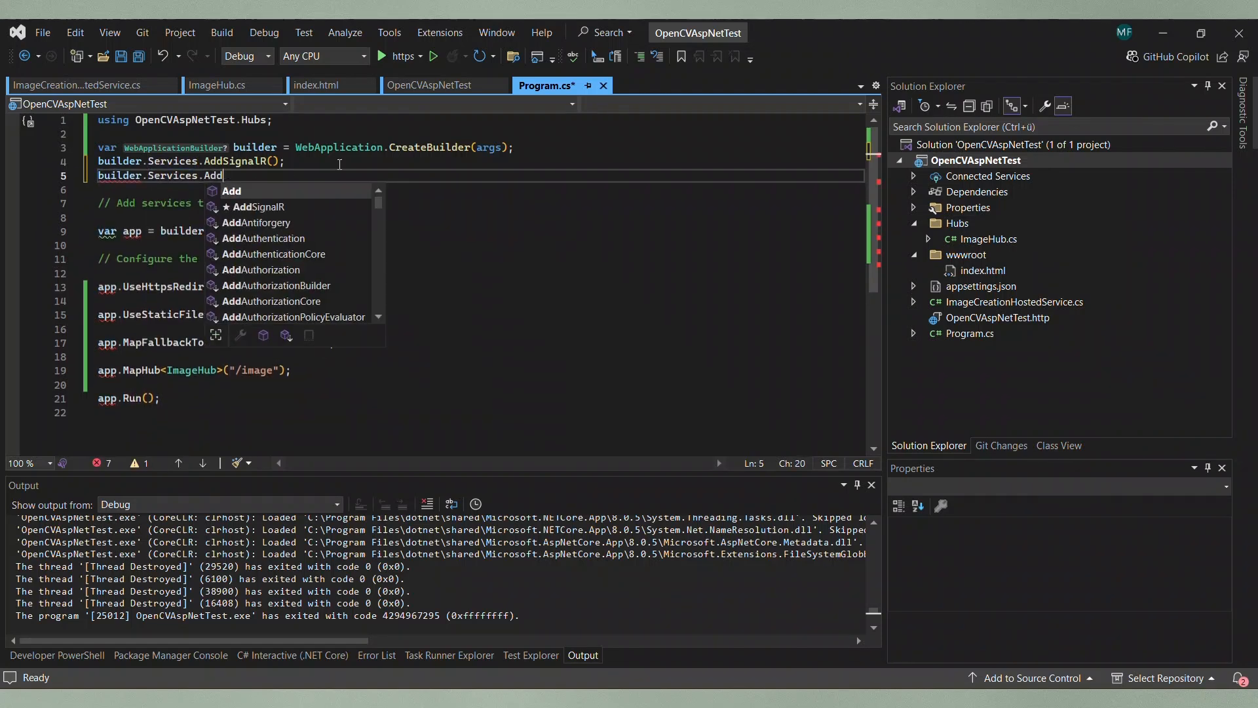
pyautogui.write('HostedService<ImageCre>')
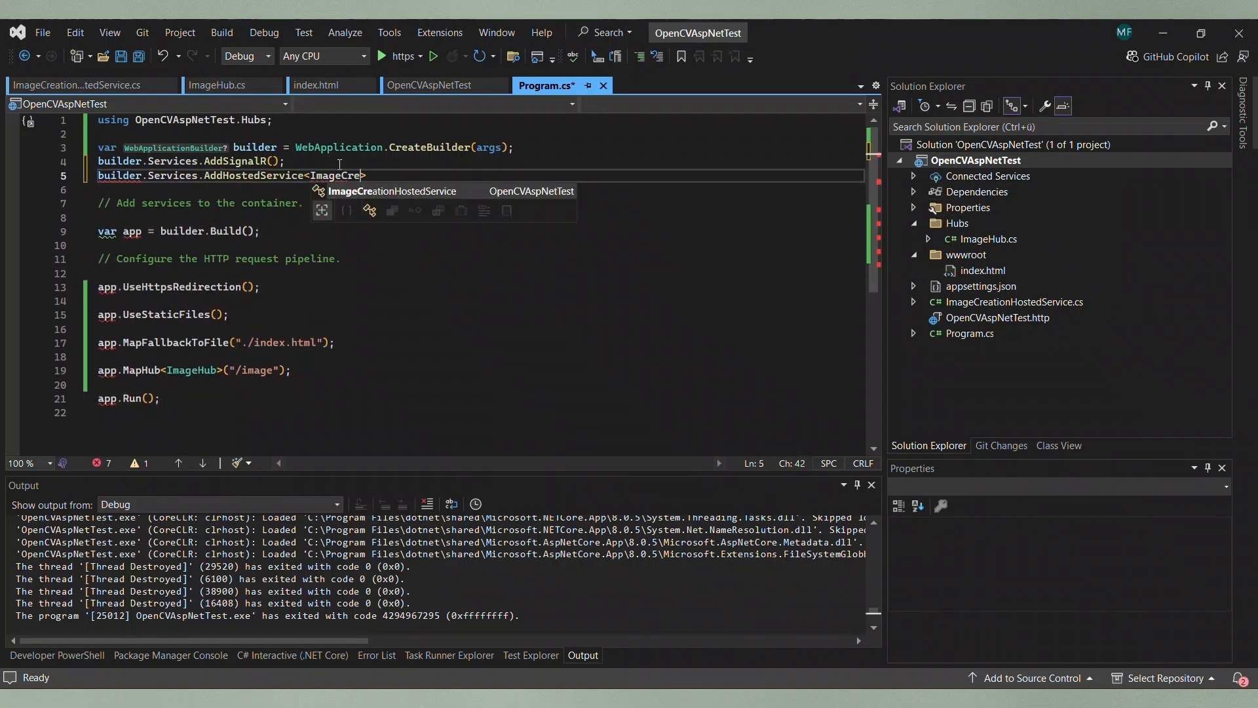